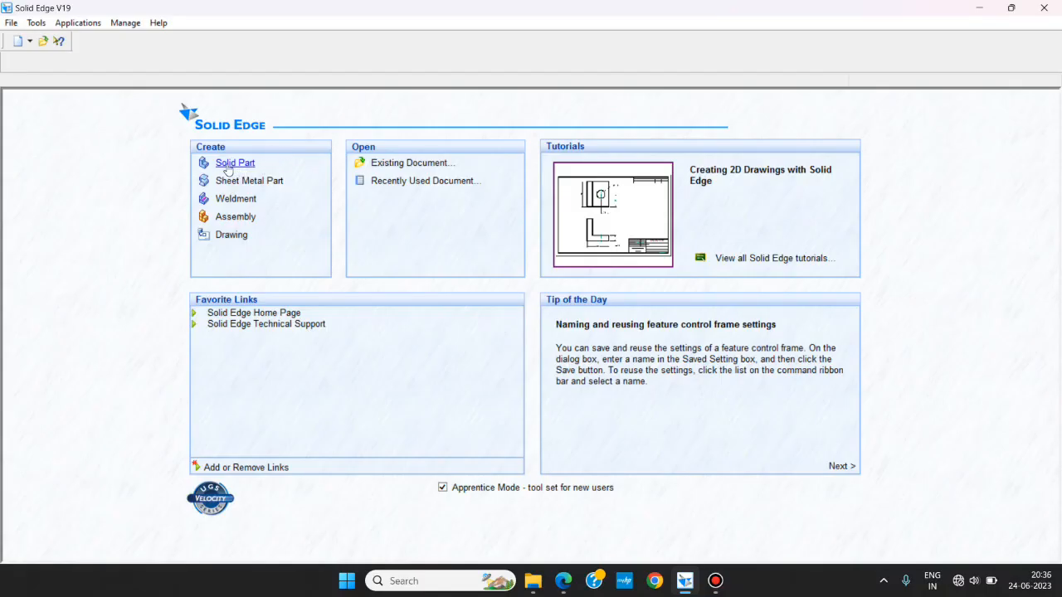
# - Create a new solid part and save it as Spaner.par in the PROJECT folder
pyautogui.click(234, 163)
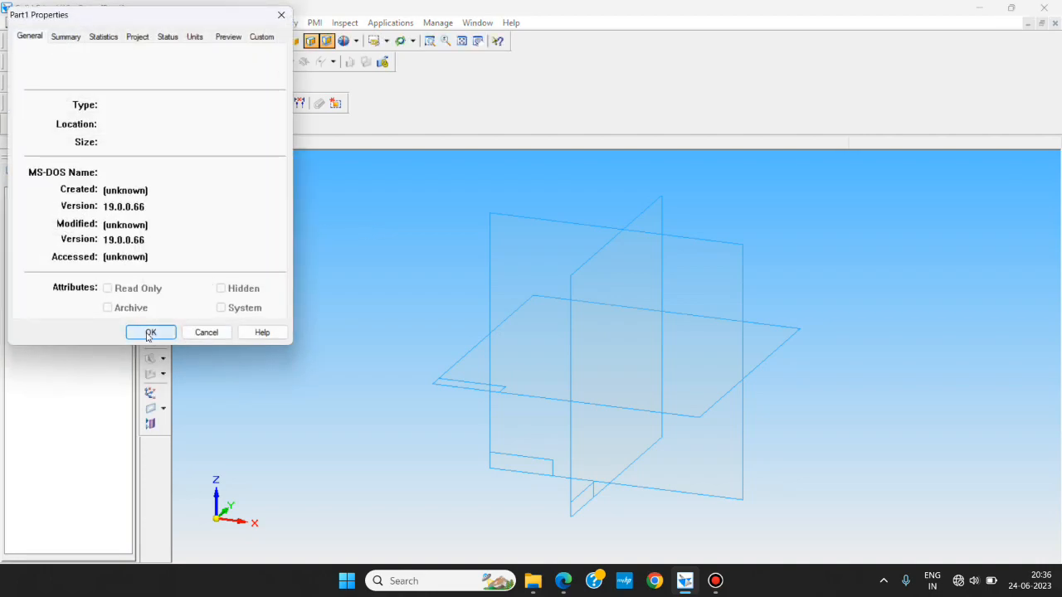
pyautogui.click(150, 332)
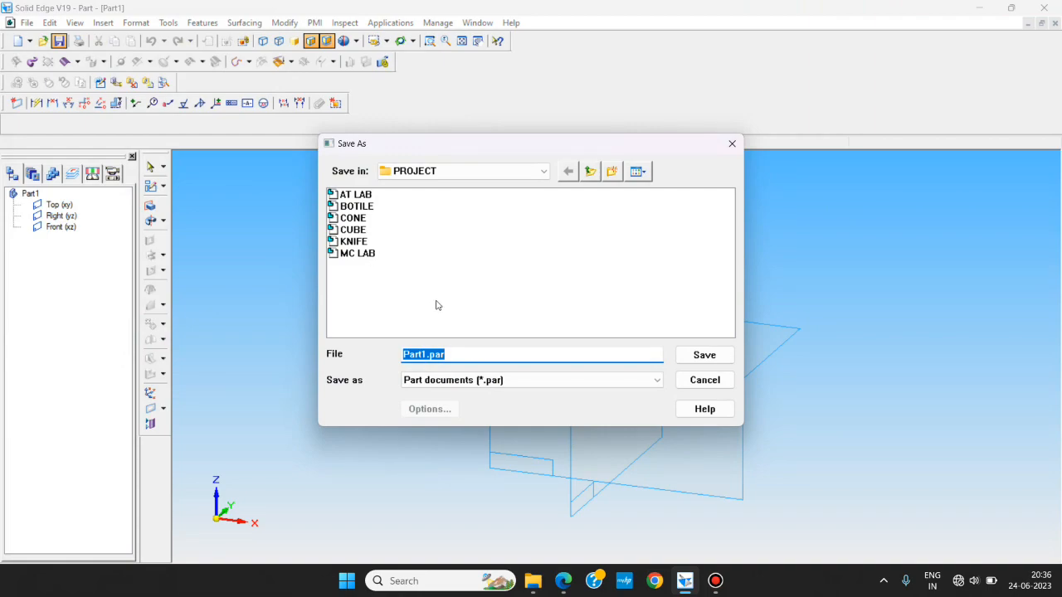
pyautogui.moveTo(446, 308)
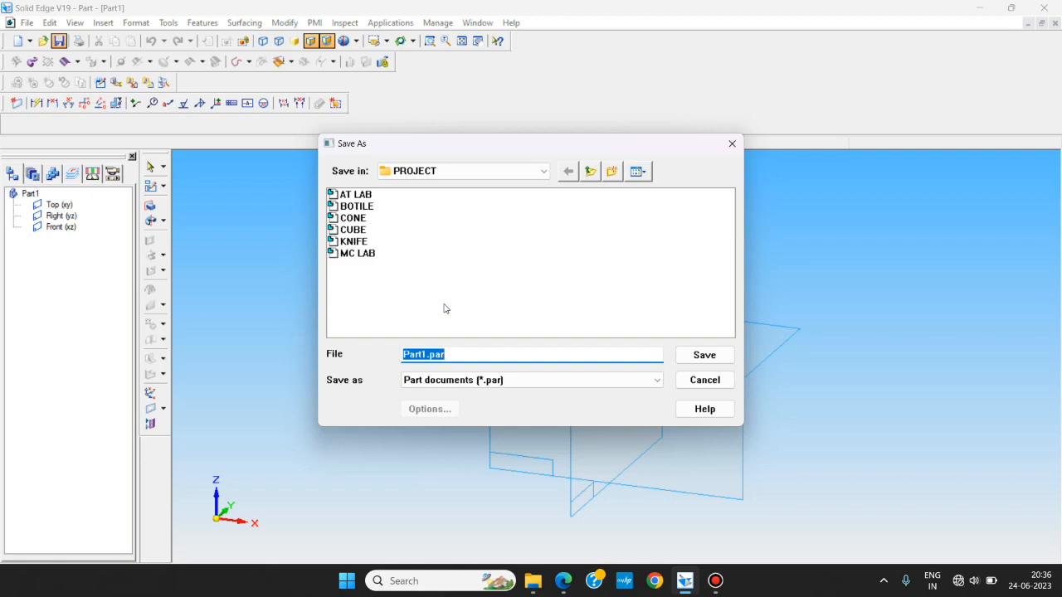
pyautogui.write('S')
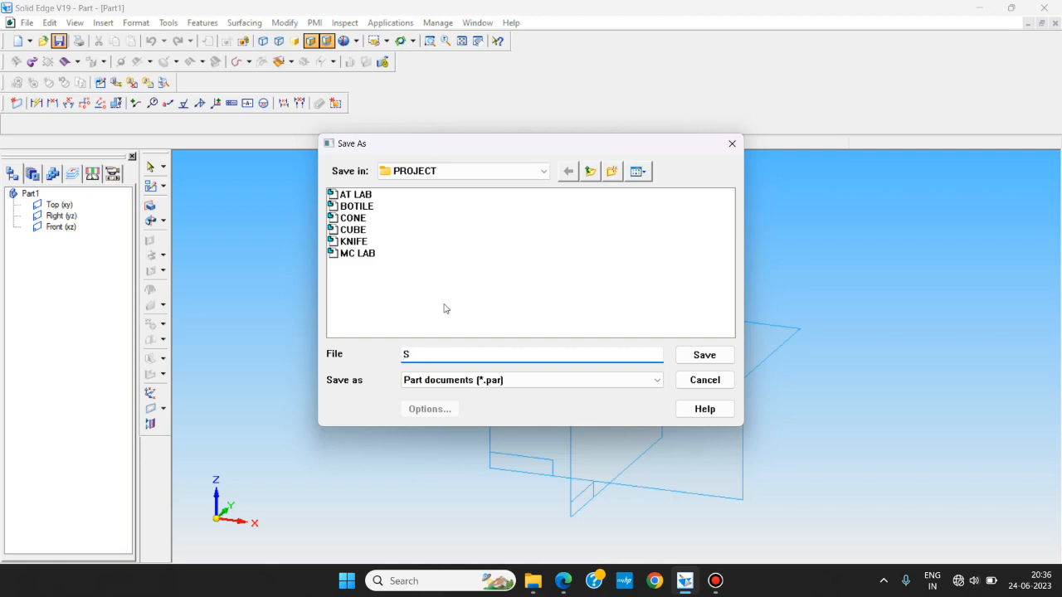
pyautogui.click(703, 355)
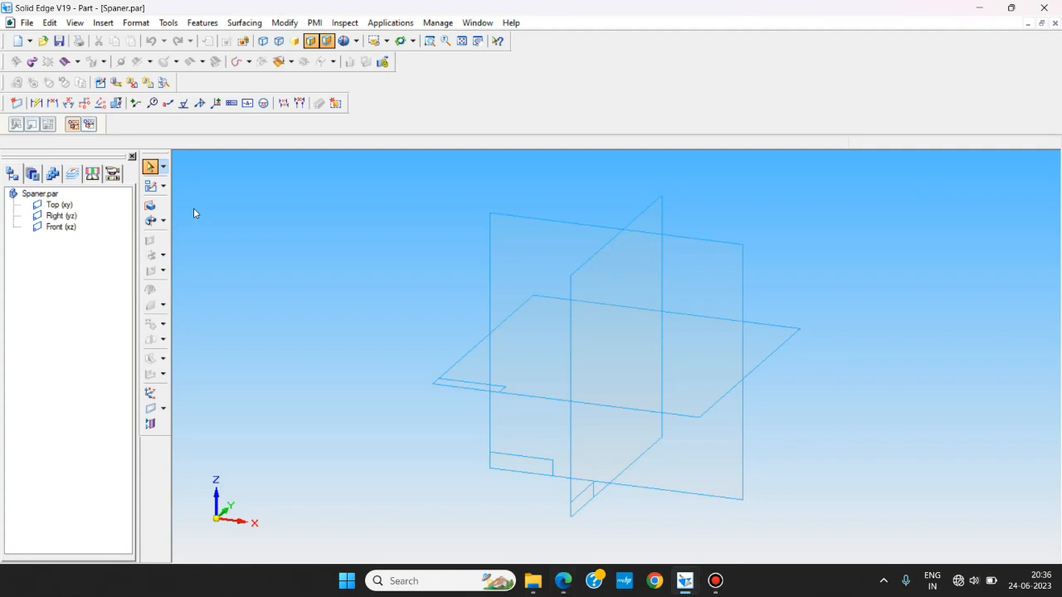
pyautogui.moveTo(151, 186)
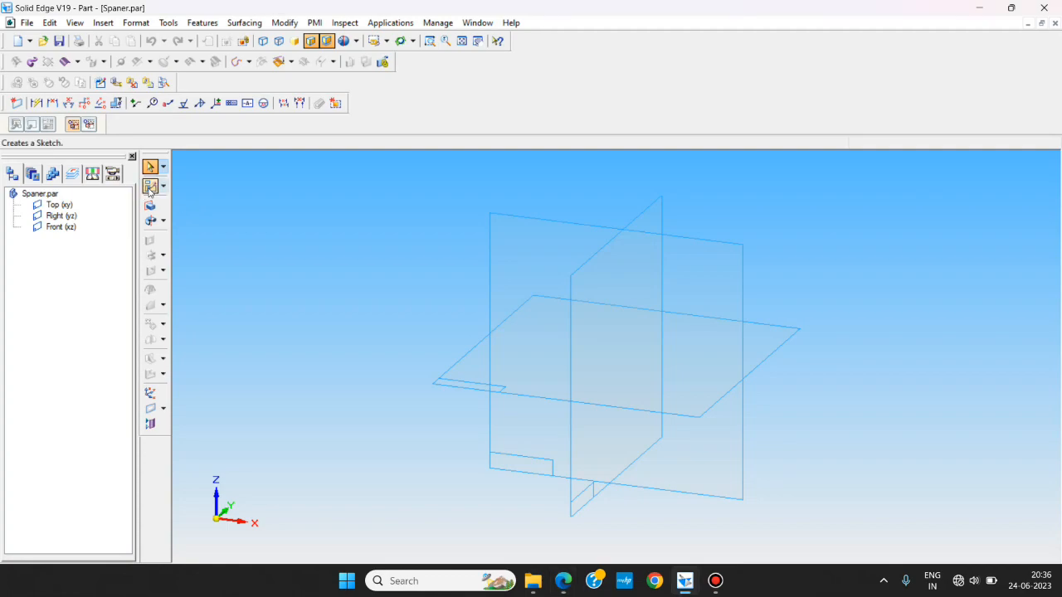
# - Start a sketch and draw two circles, one left and one right of the origin
pyautogui.click(151, 186)
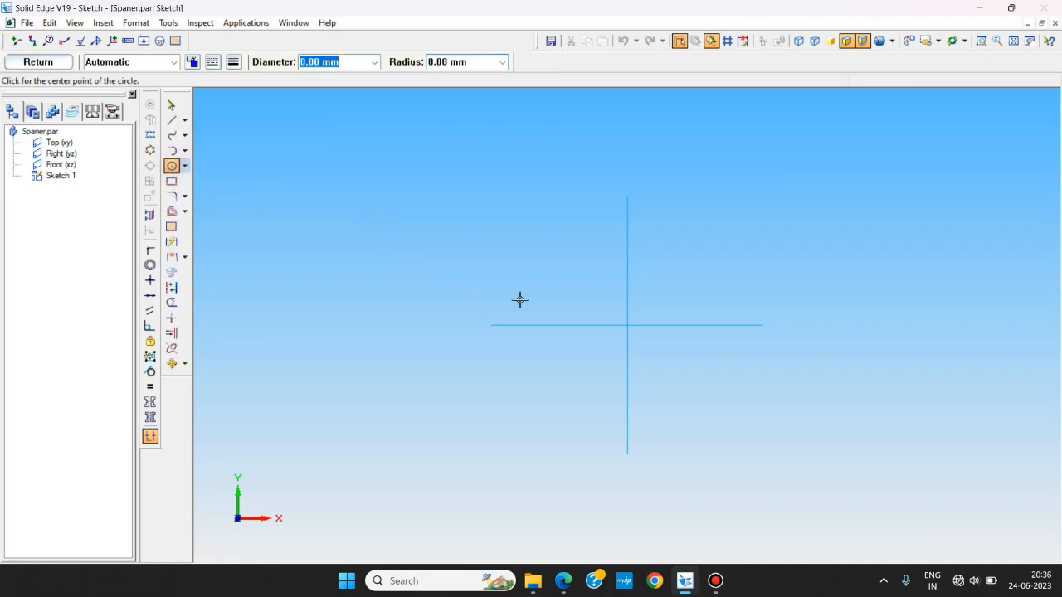
pyautogui.click(548, 325)
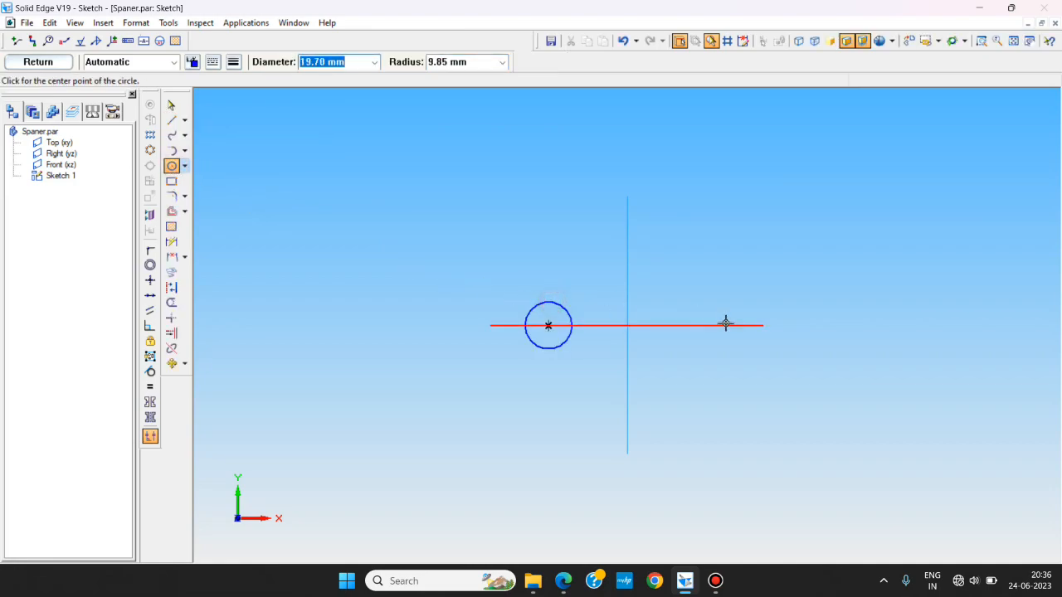
pyautogui.click(726, 324)
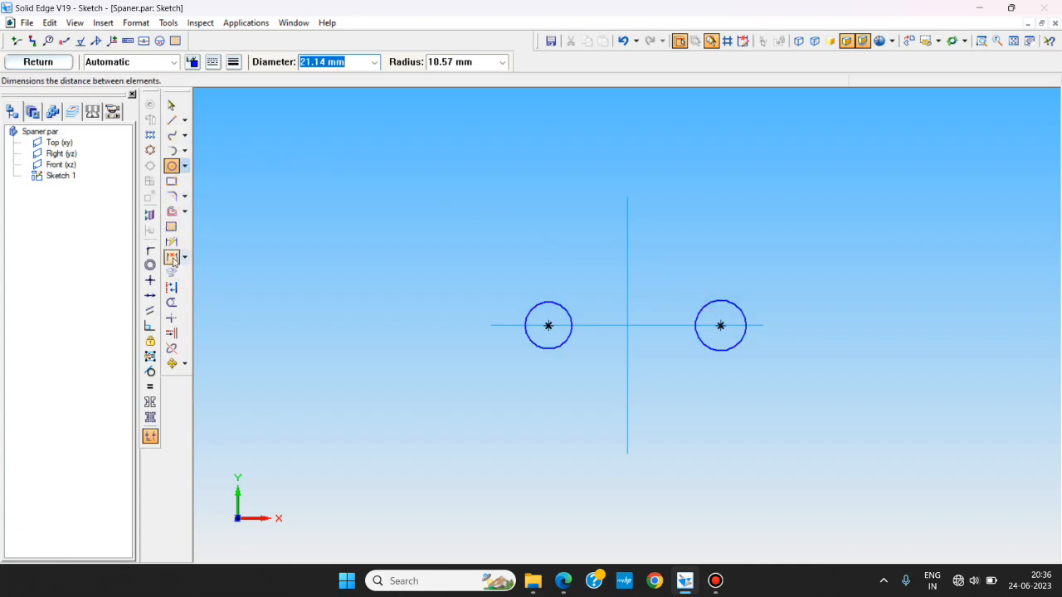
# - Dimension the circles 100 mm apart, 50 mm from the origin, with diameters 32 and 30
pyautogui.click(171, 242)
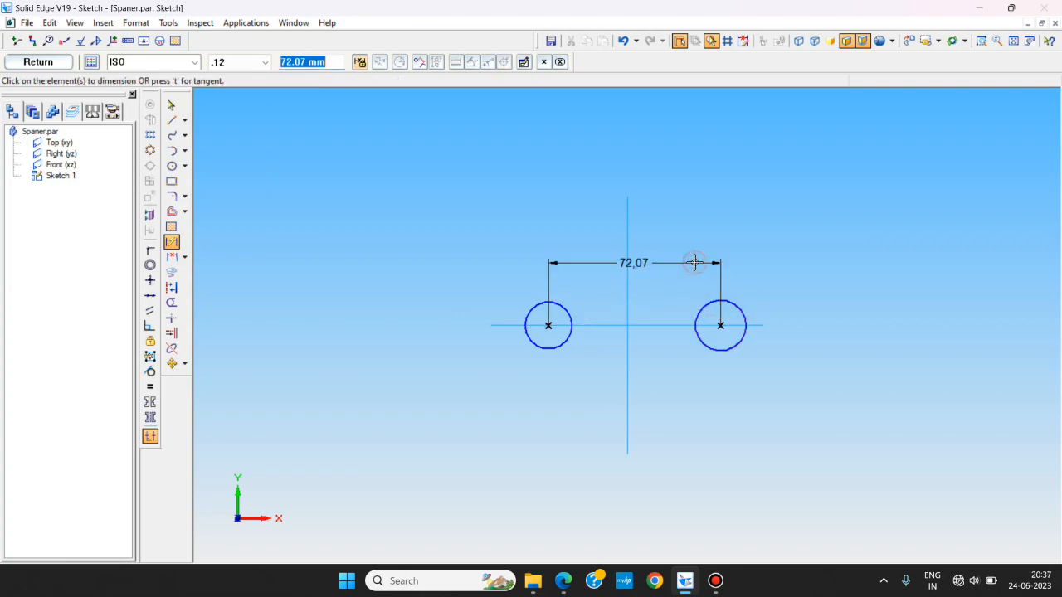
pyautogui.write('100')
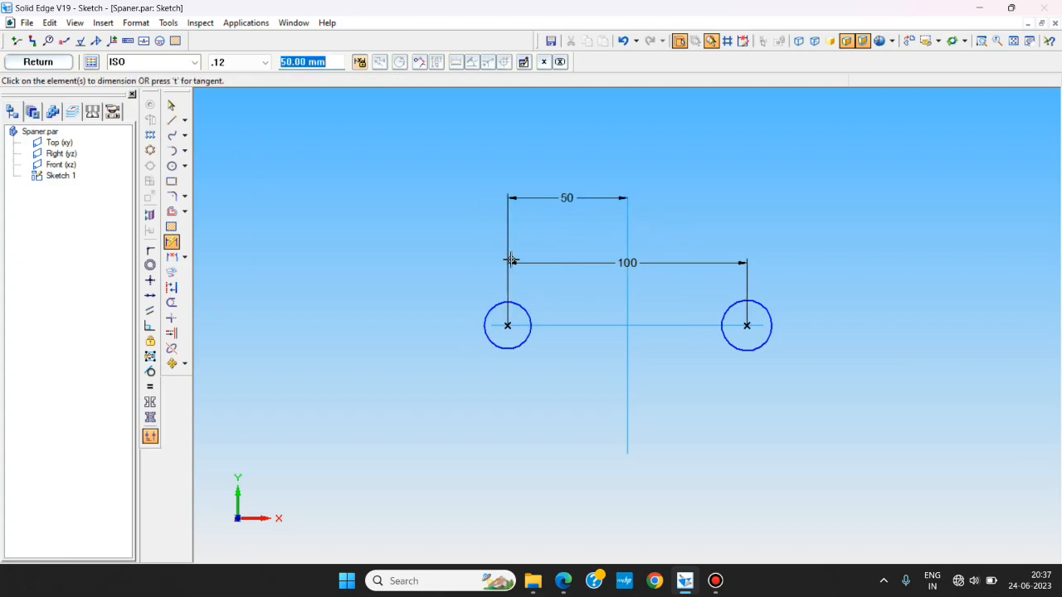
pyautogui.click(507, 325)
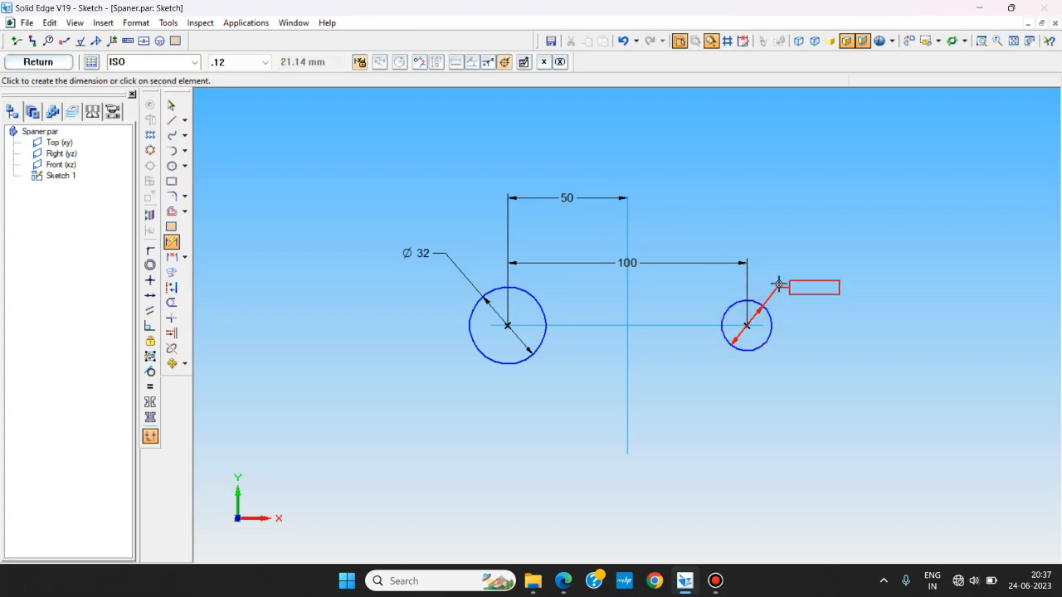
pyautogui.click(816, 288)
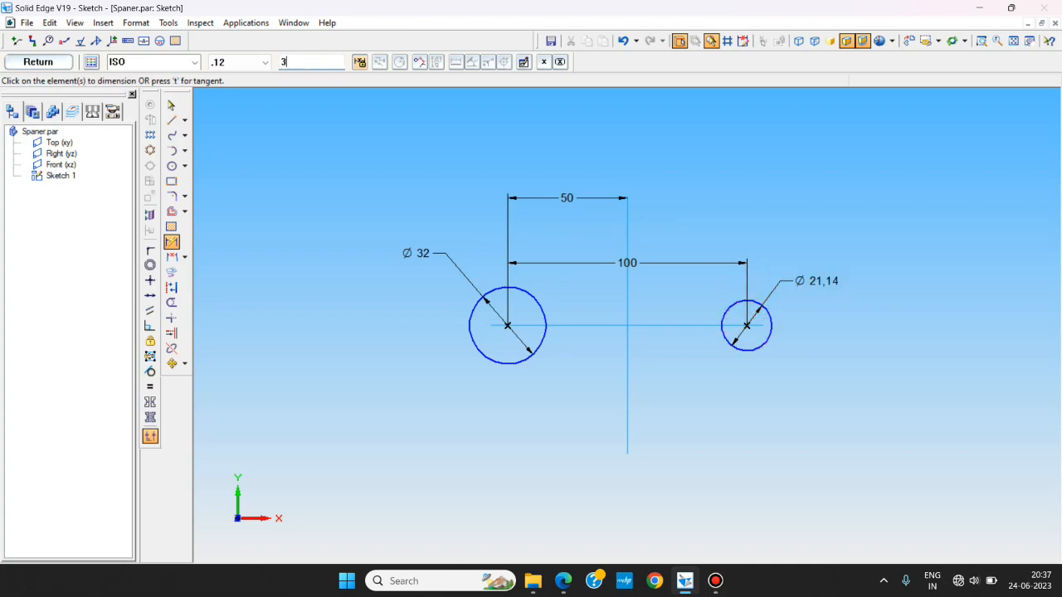
pyautogui.write('0')
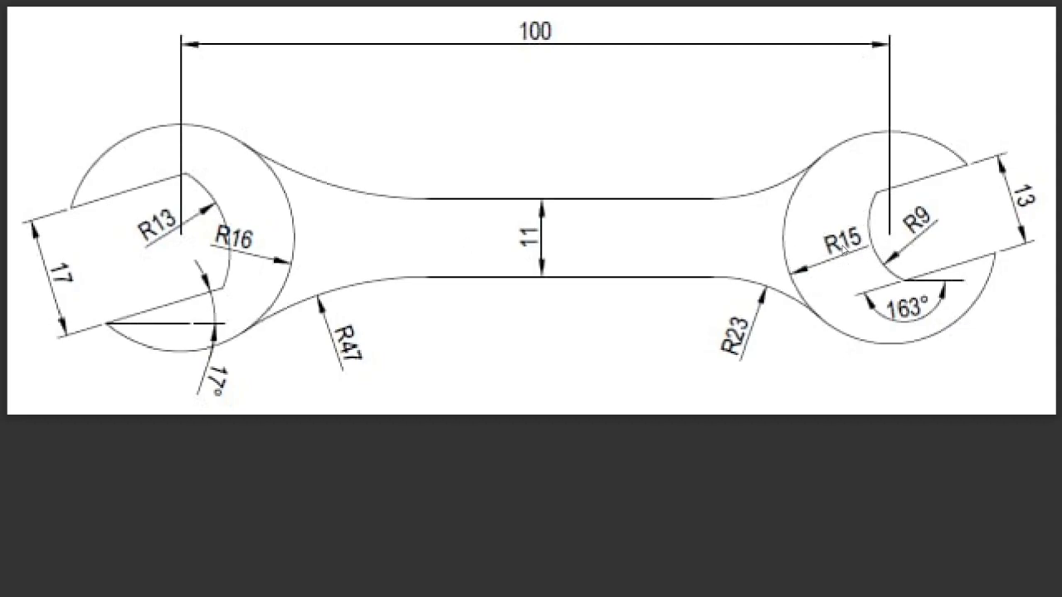
pyautogui.press('alt+tab')
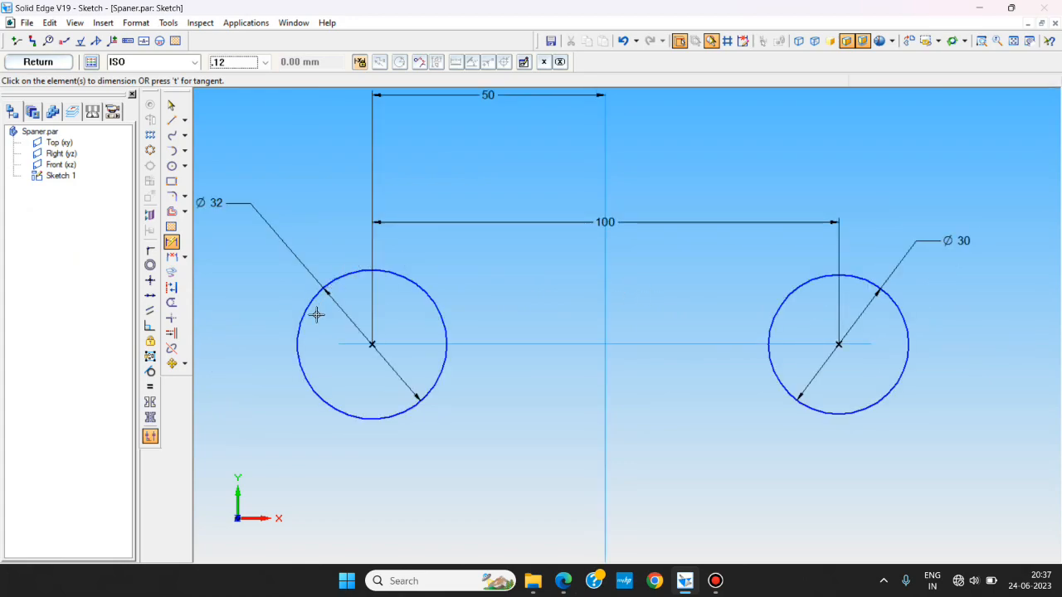
# - Draw the jaw opening lines inside the left circle near its centre
pyautogui.press('alt+tab')
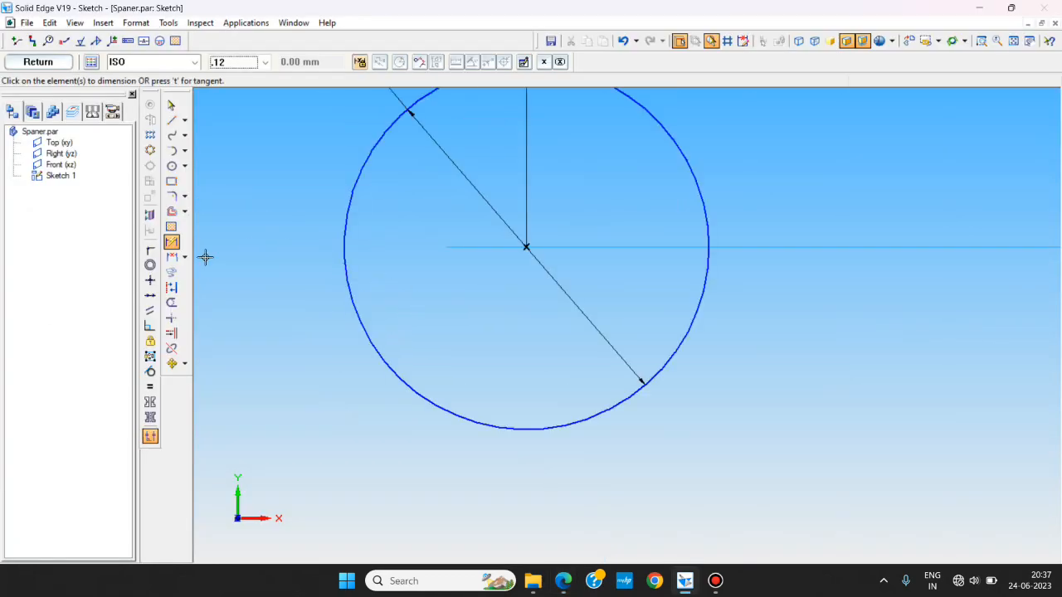
pyautogui.click(172, 120)
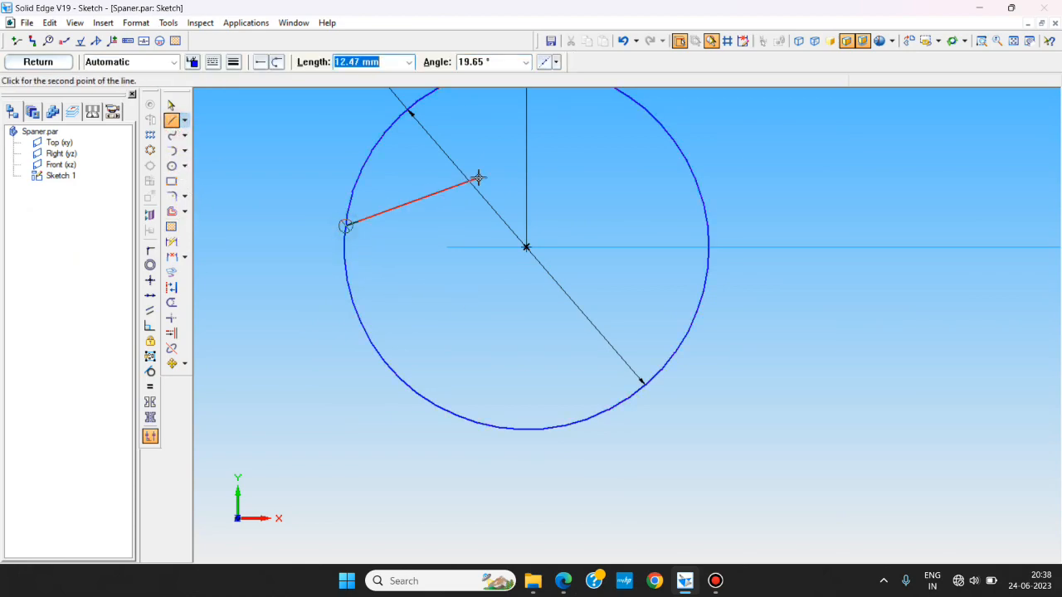
pyautogui.click(481, 172)
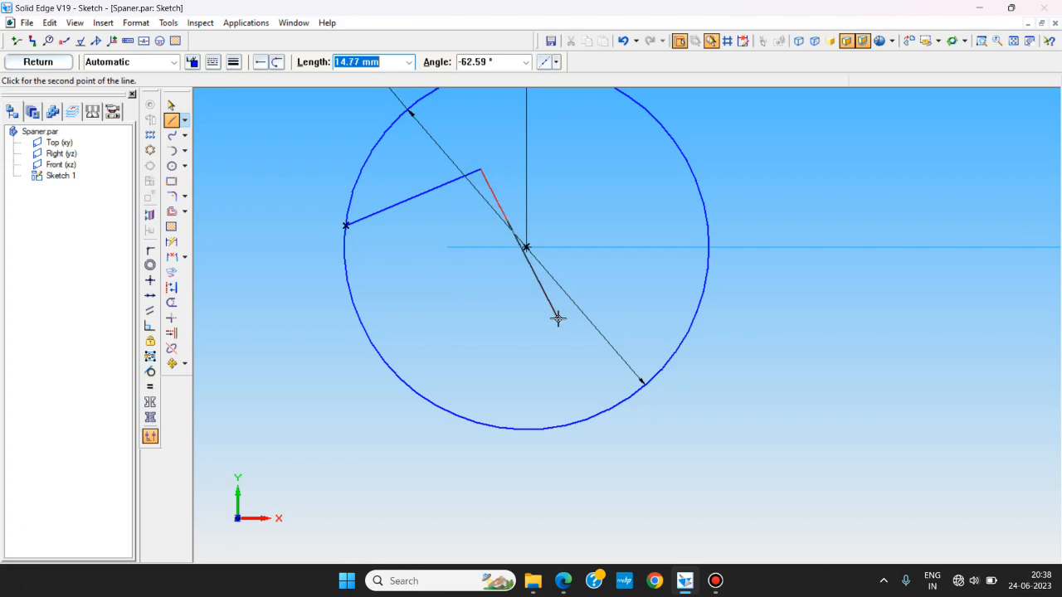
pyautogui.click(395, 404)
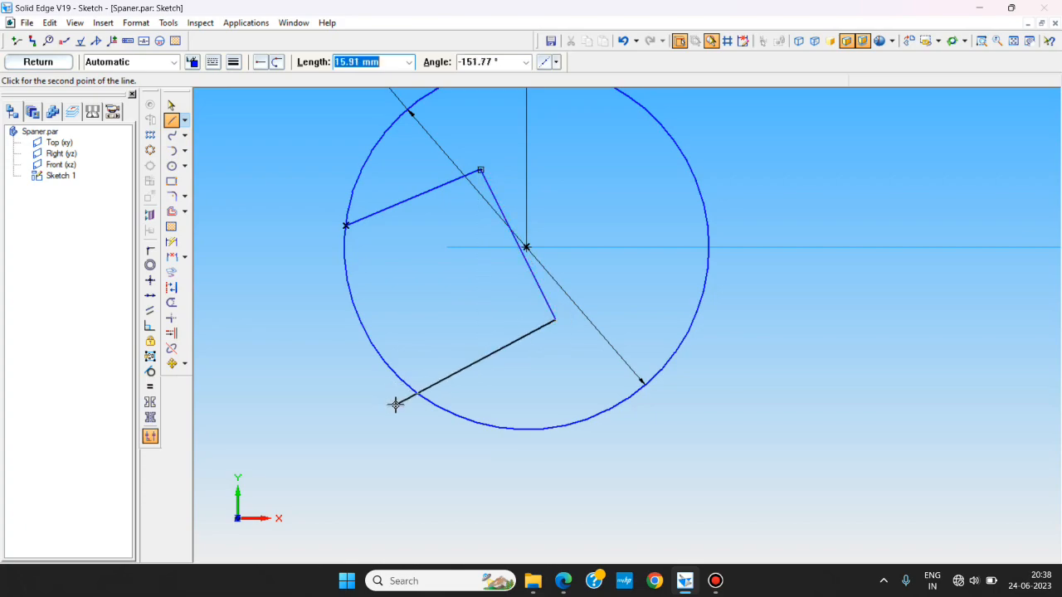
pyautogui.moveTo(405, 400)
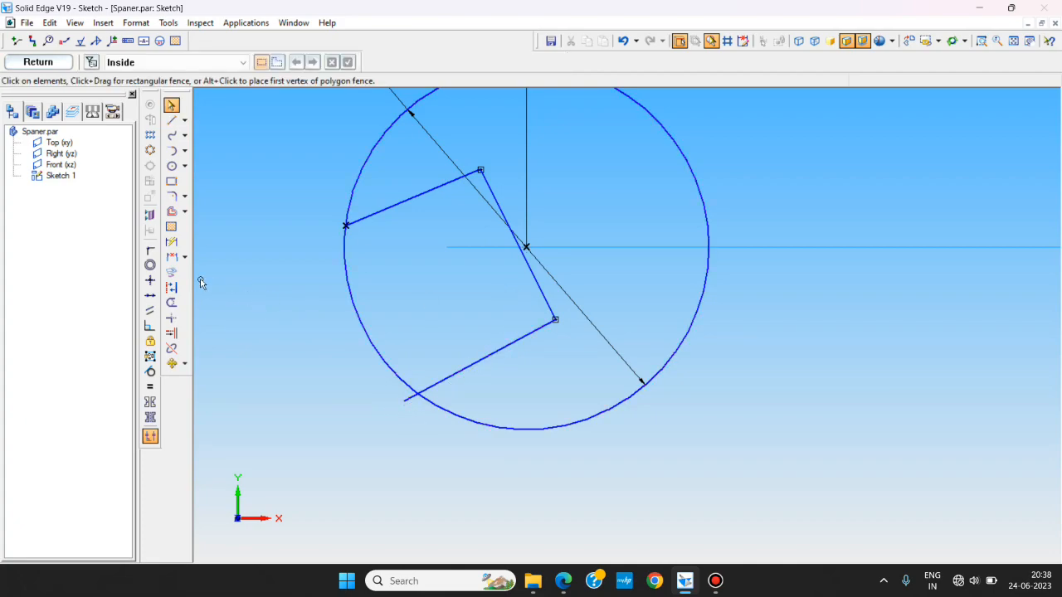
# - Connect the middle jaw line to the circle centre and make it perpendicular to the sides
pyautogui.click(150, 250)
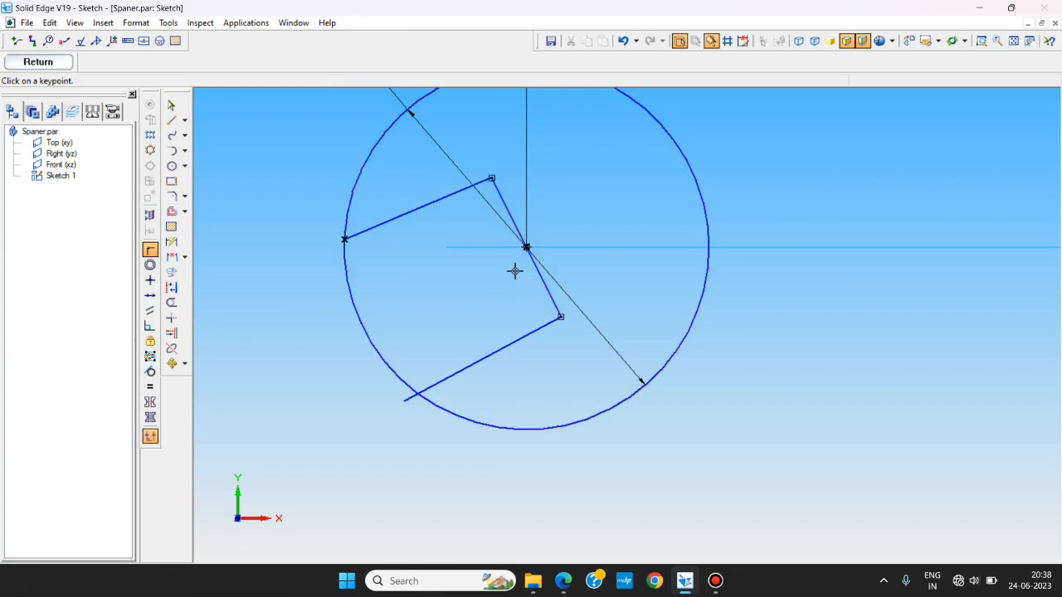
pyautogui.click(171, 104)
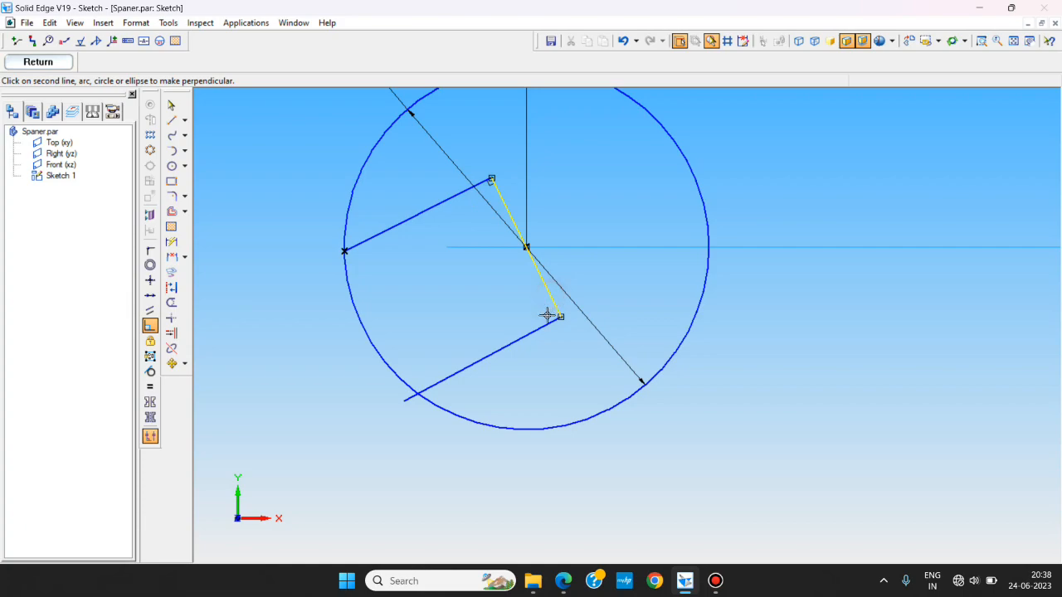
pyautogui.click(547, 316)
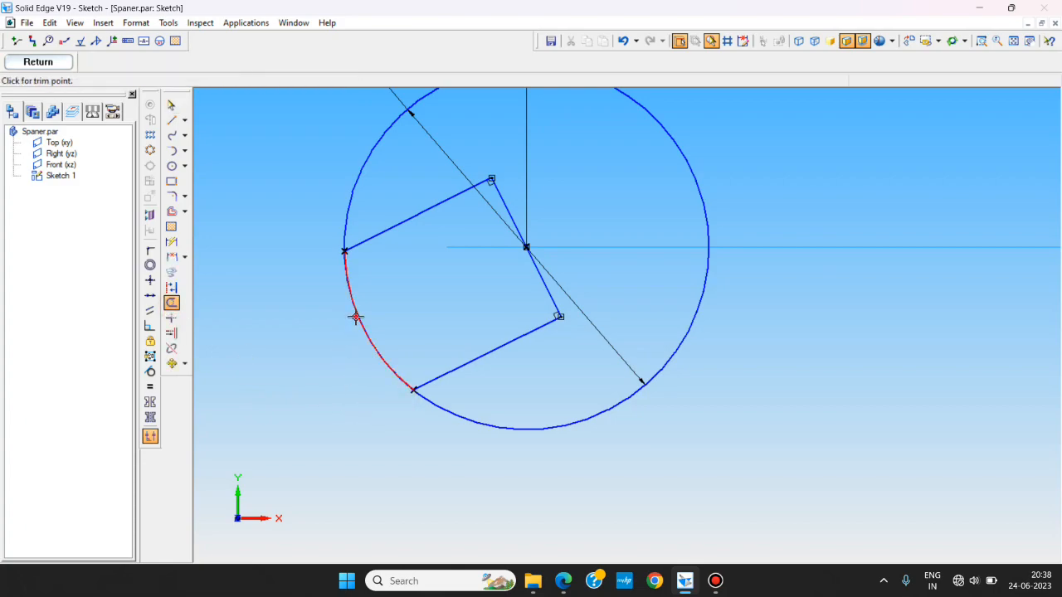
# - Trim the arc across the jaw opening and convert the centre short side to construction
pyautogui.click(356, 318)
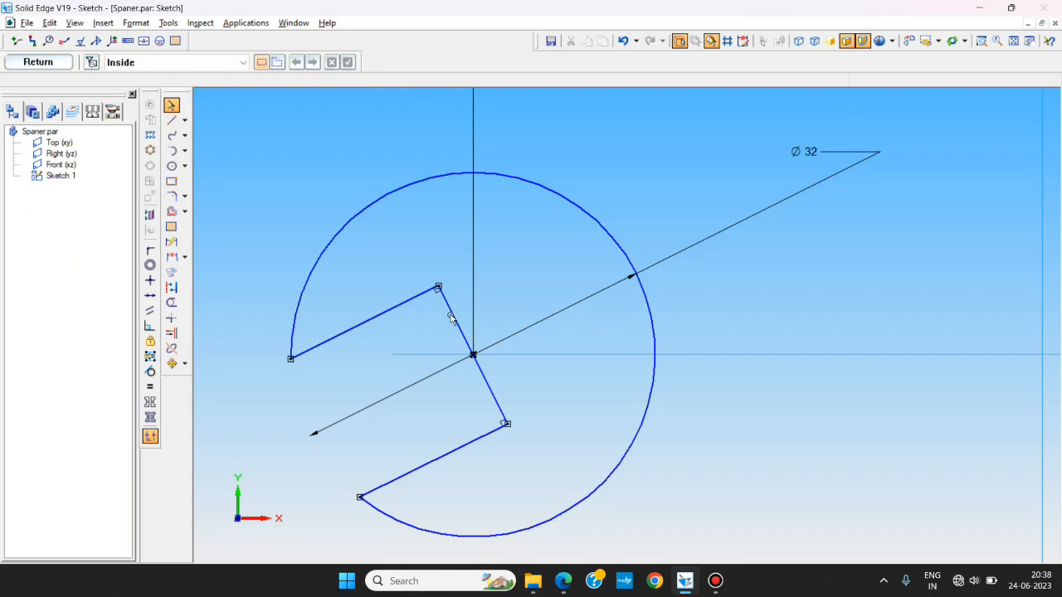
pyautogui.click(171, 150)
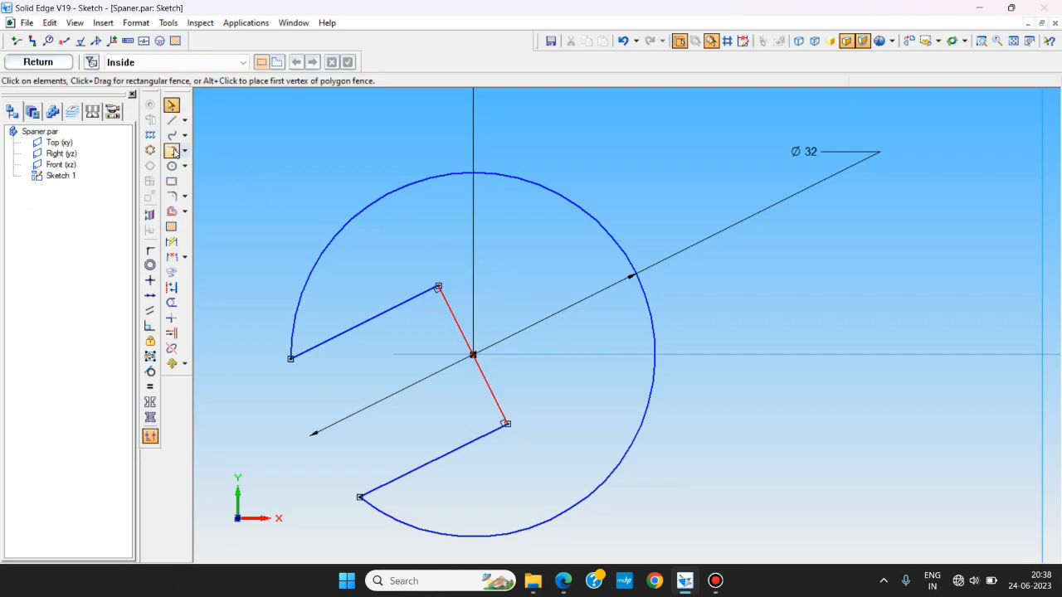
pyautogui.click(171, 120)
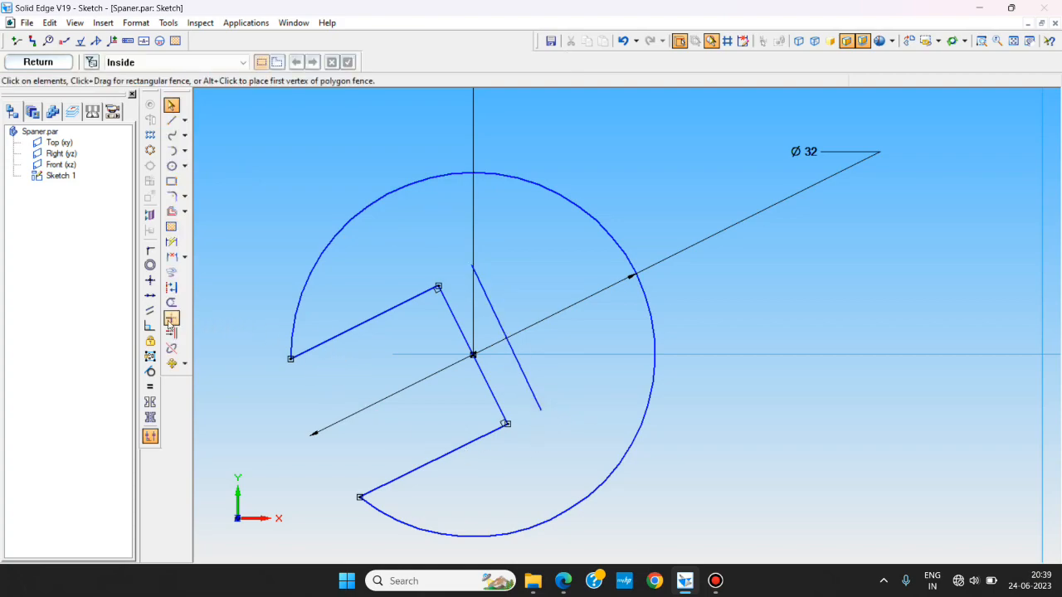
pyautogui.click(171, 318)
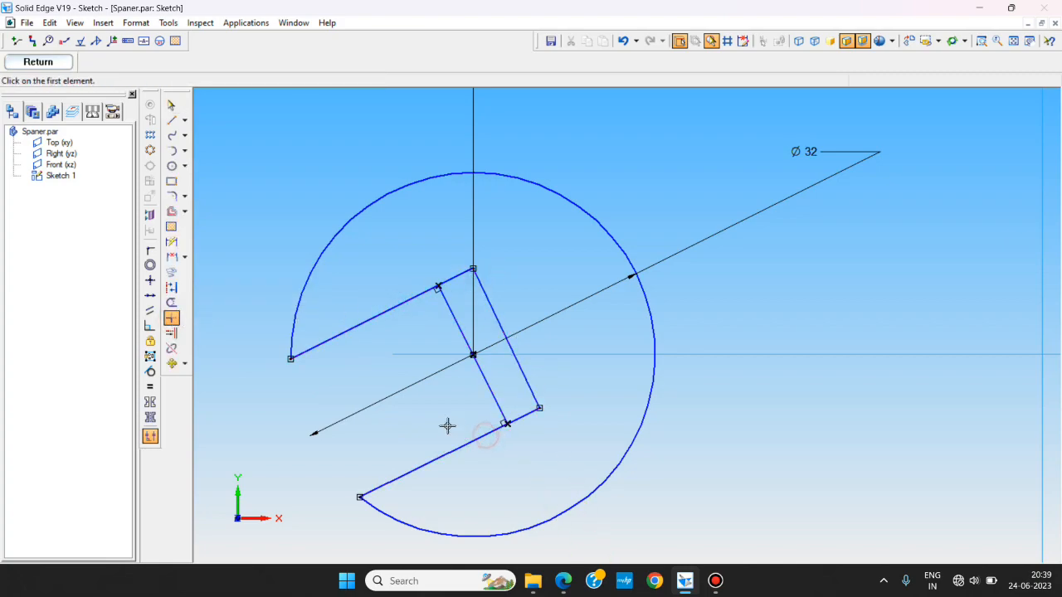
pyautogui.click(171, 304)
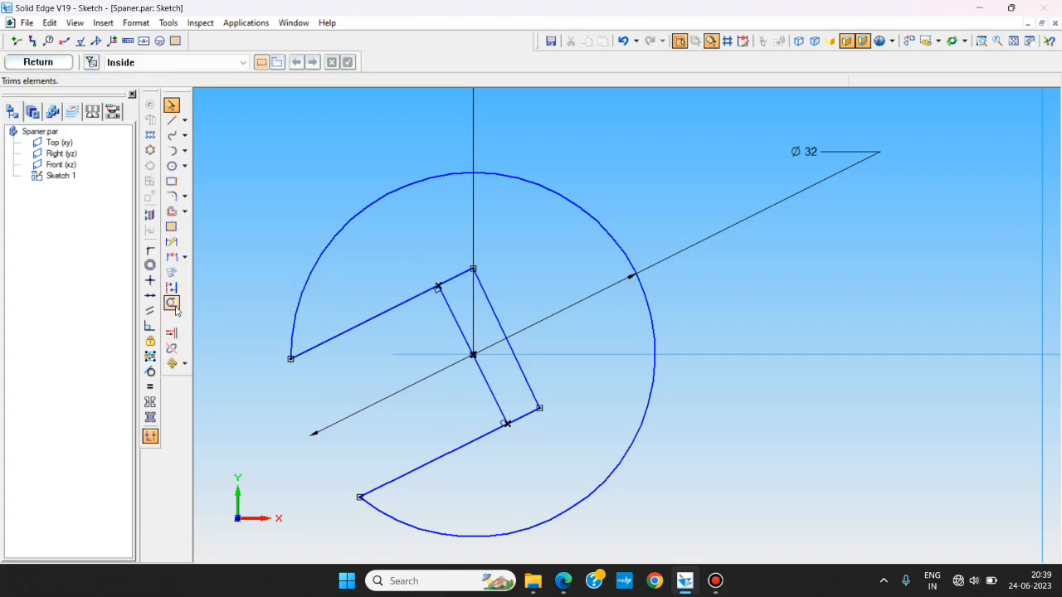
pyautogui.click(171, 288)
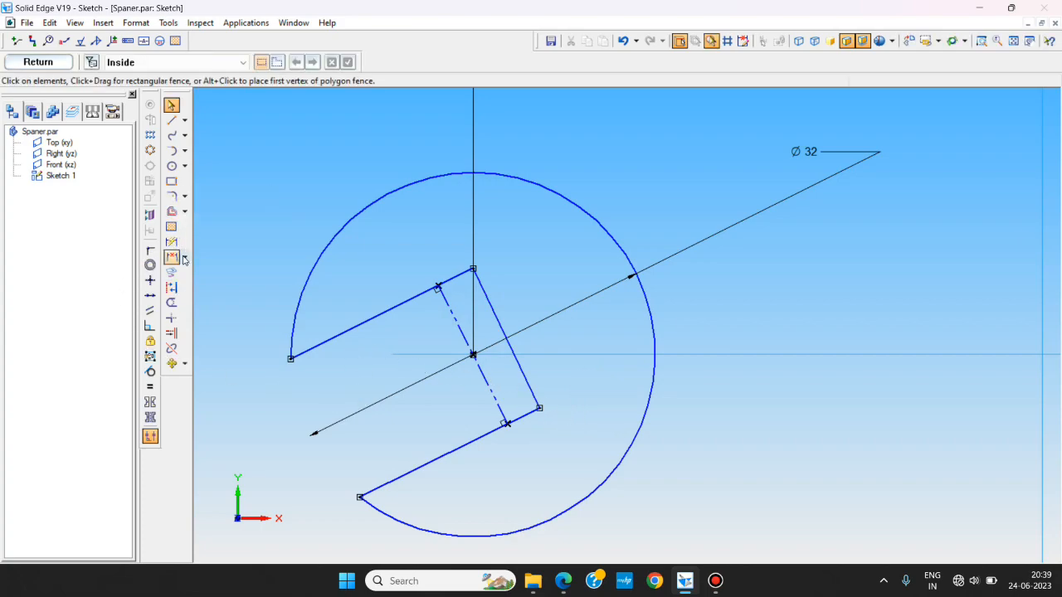
# - Add a 17° angle dimension to the lower jaw line and check the reference drawing
pyautogui.click(172, 257)
pyautogui.write('17')
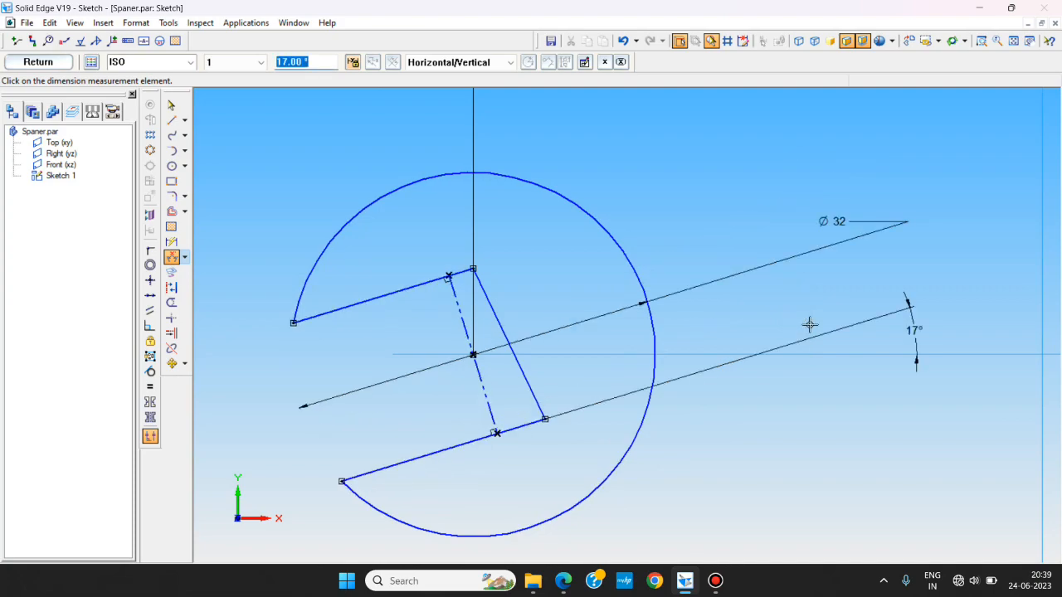
pyautogui.click(150, 326)
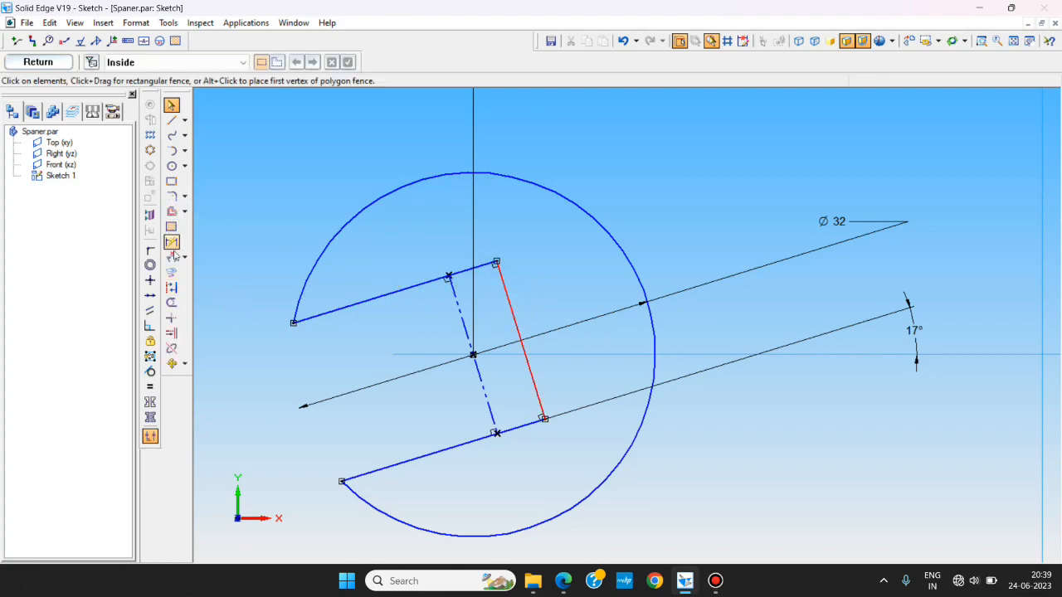
pyautogui.press('alt+tab')
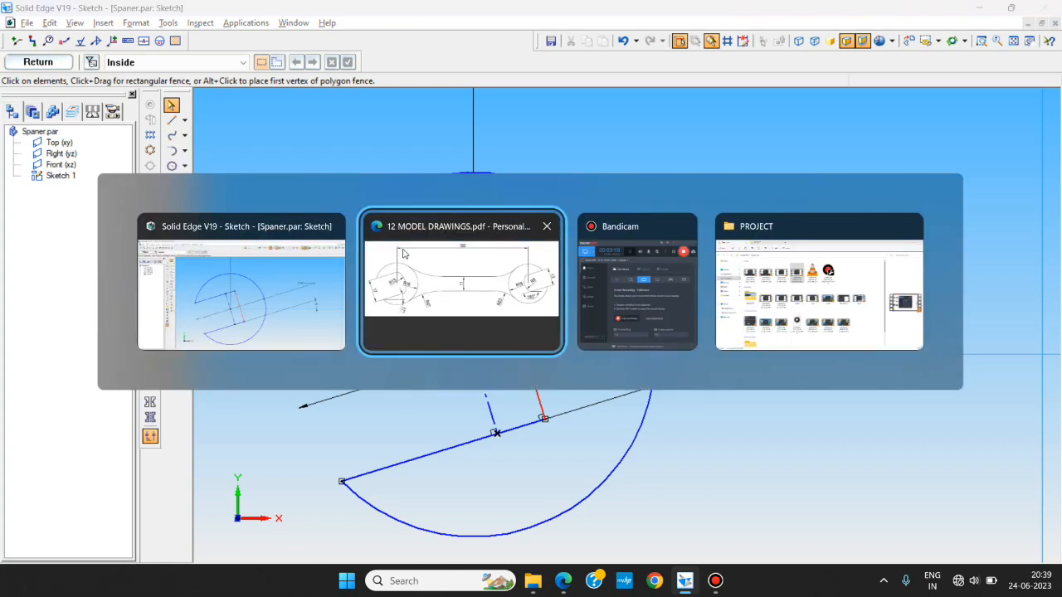
pyautogui.click(463, 282)
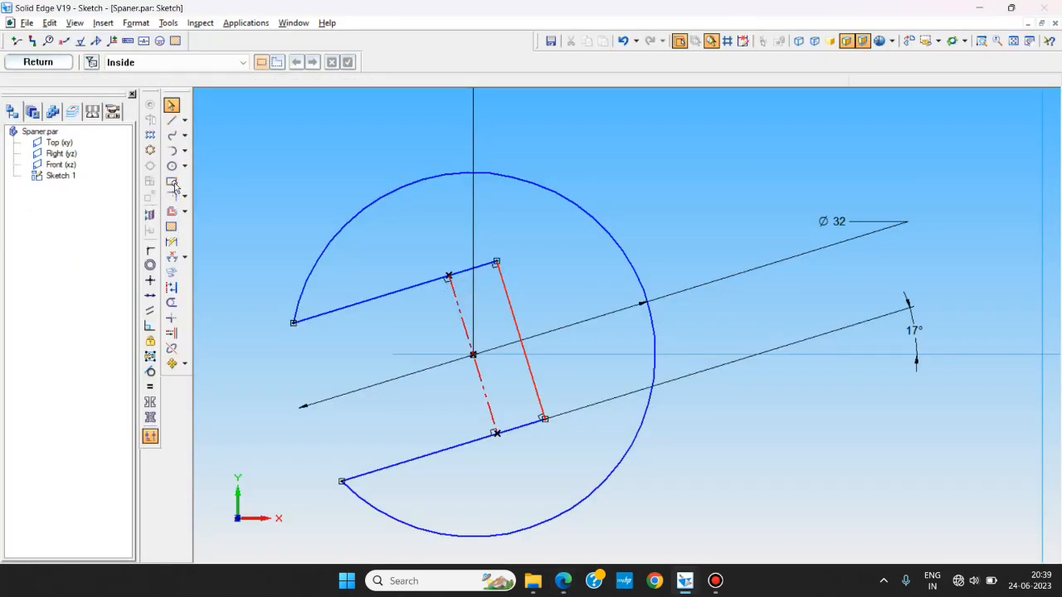
# - Close the slot's inner end with a three-point arc between the slot corners
pyautogui.click(182, 166)
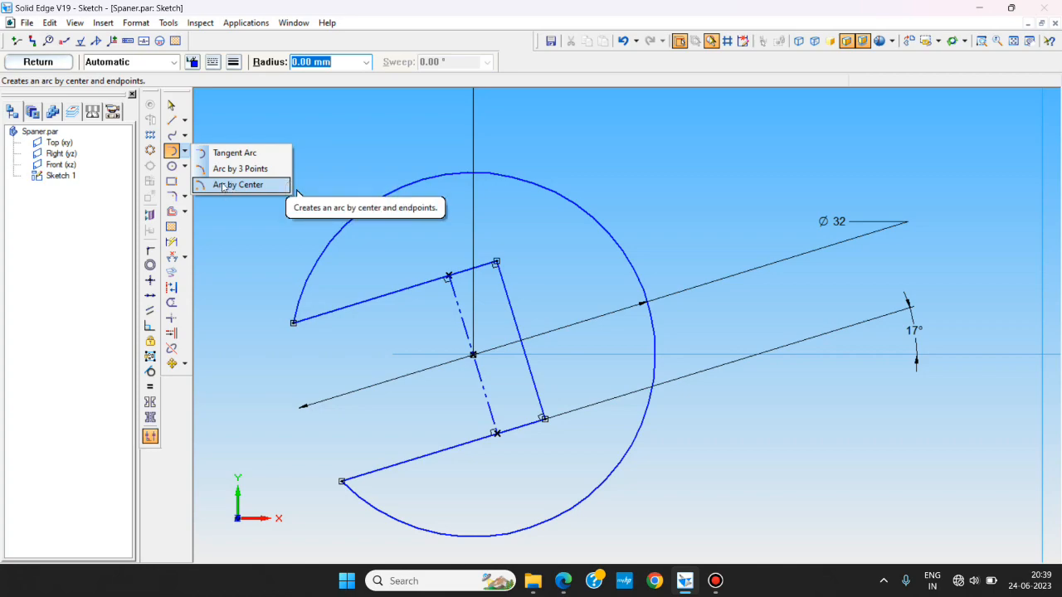
pyautogui.moveTo(241, 169)
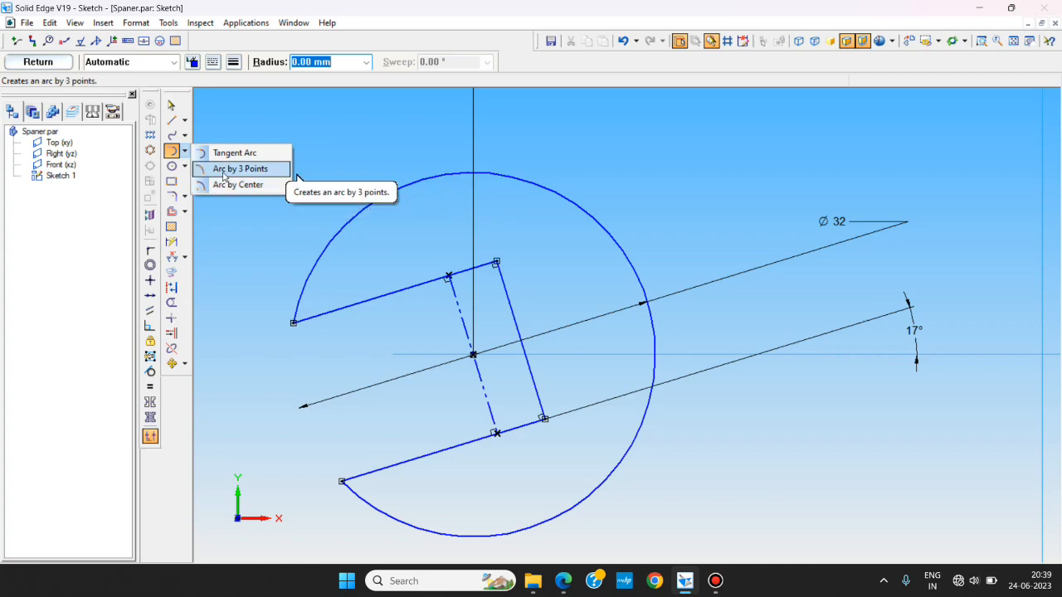
pyautogui.click(240, 168)
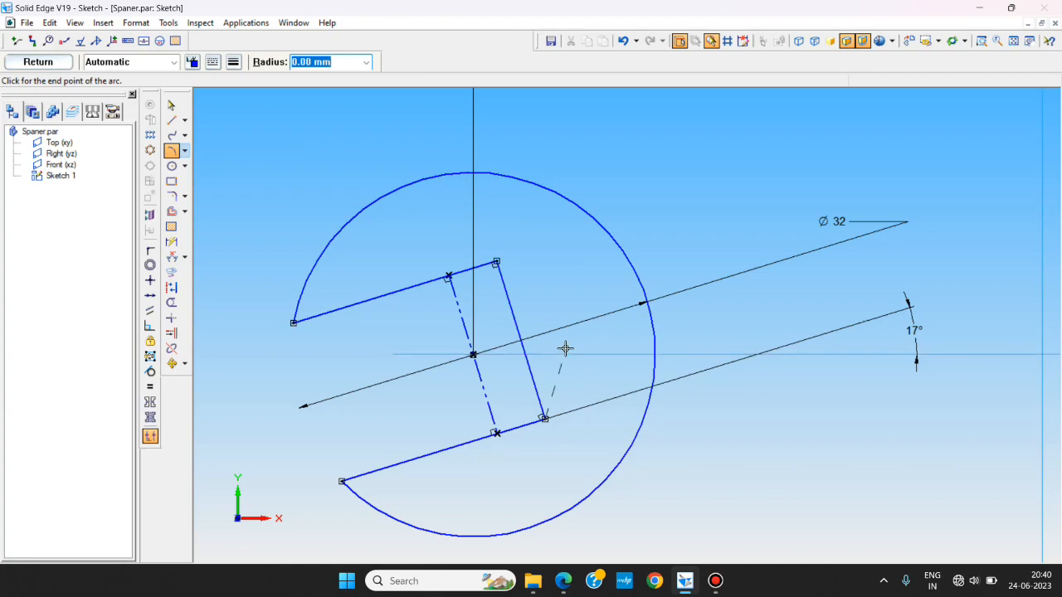
pyautogui.click(496, 263)
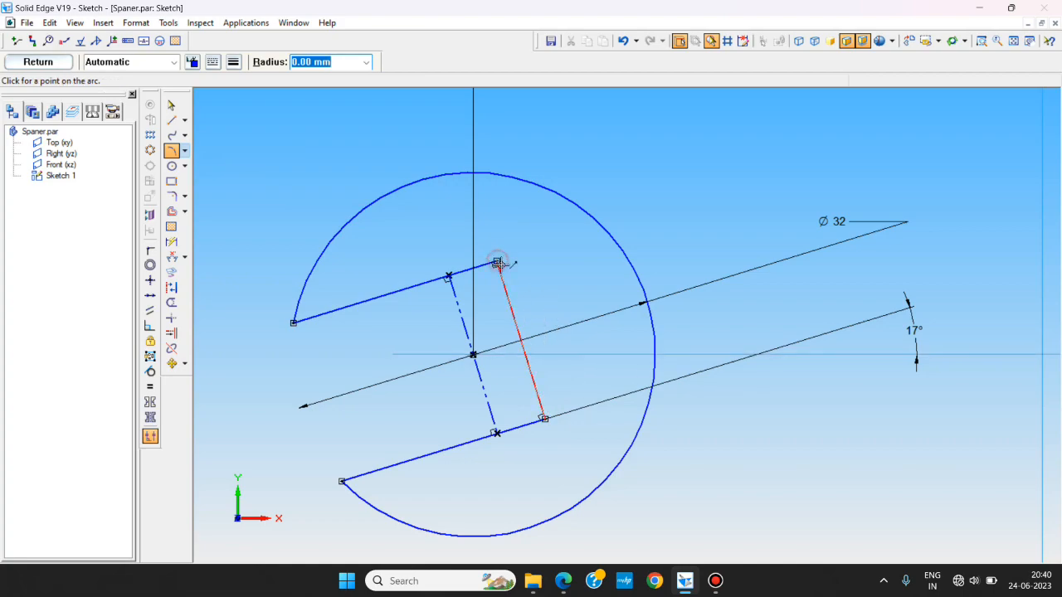
pyautogui.click(496, 263)
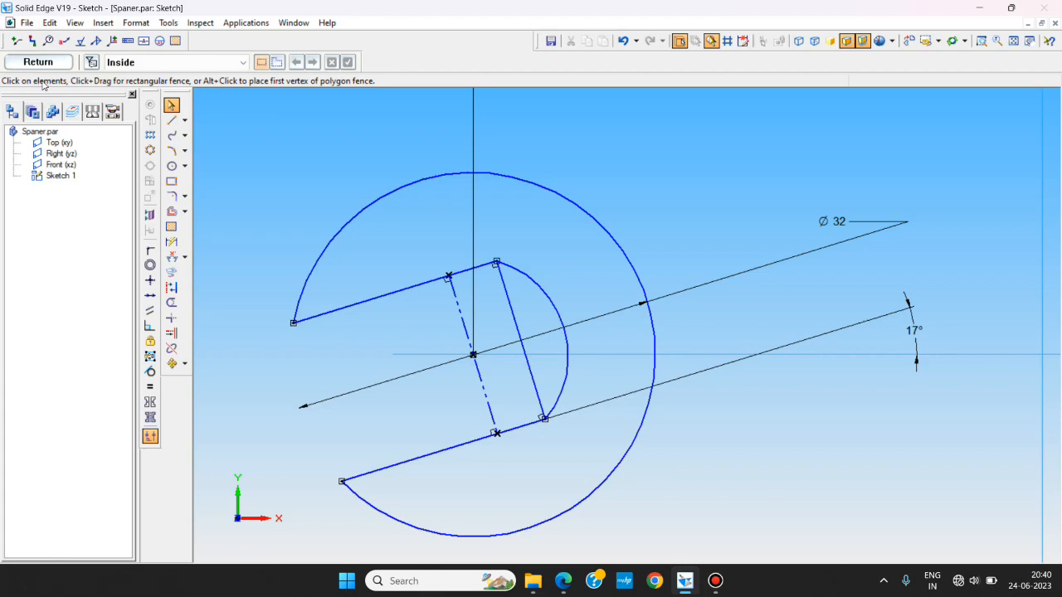
pyautogui.moveTo(60, 86)
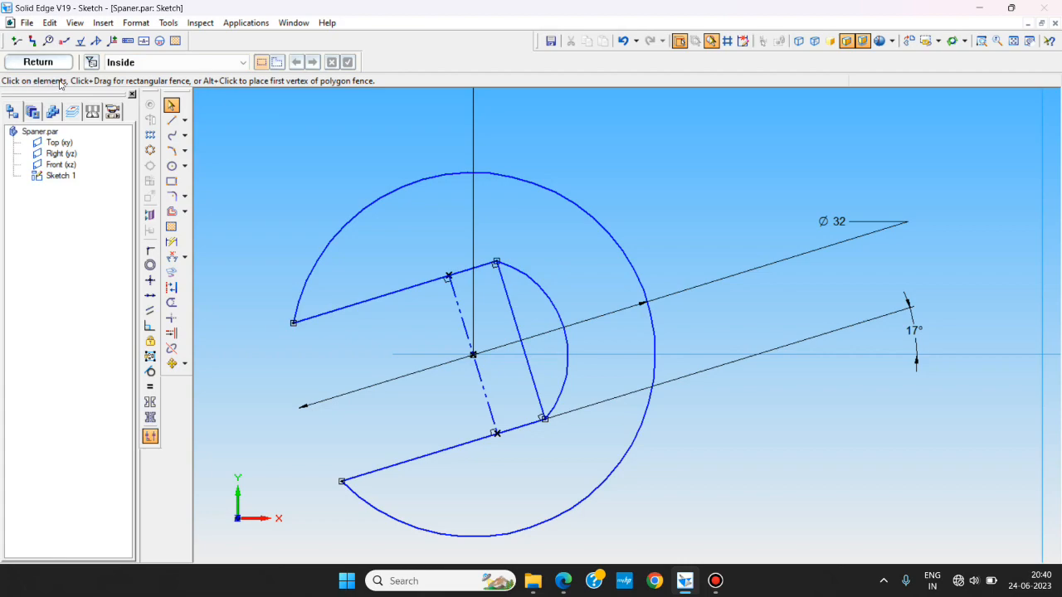
pyautogui.moveTo(547, 286)
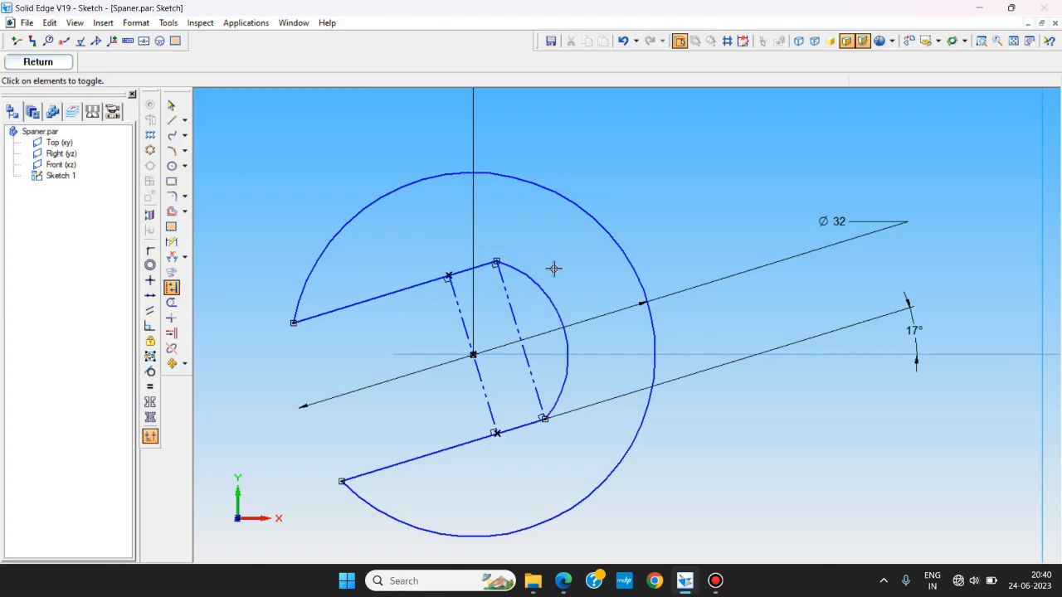
# - Dimension the jaw end arc at R13 and the lower jaw line at 17 mm
pyautogui.click(172, 104)
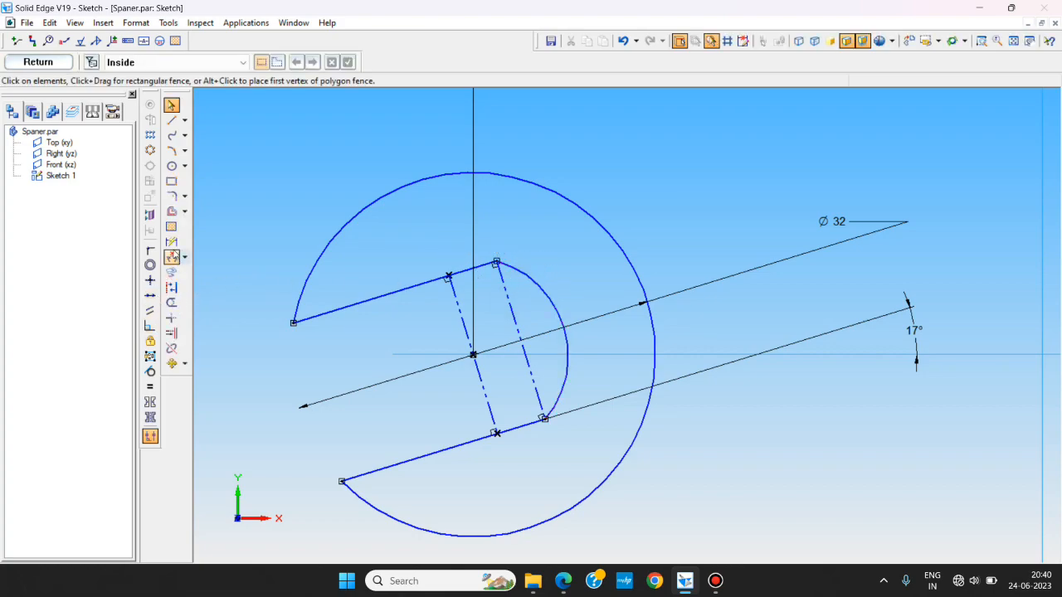
pyautogui.click(171, 244)
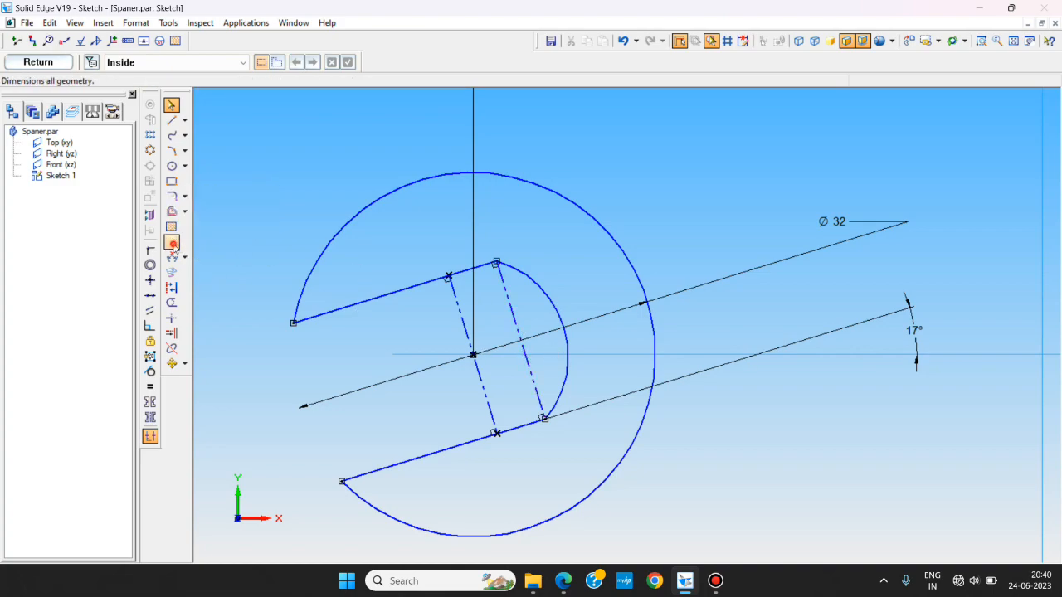
pyautogui.click(171, 242)
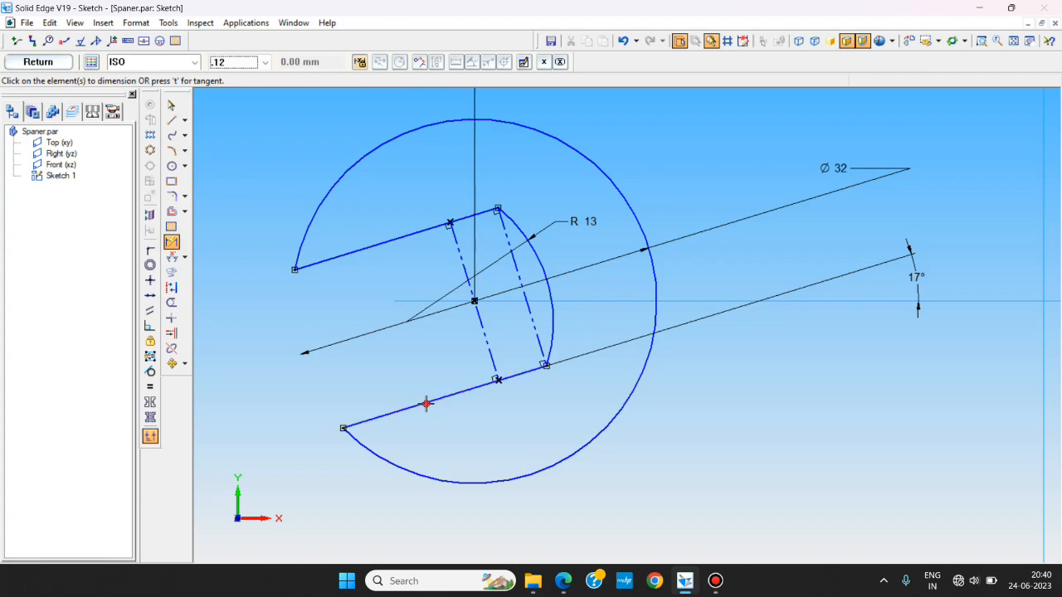
pyautogui.click(462, 444)
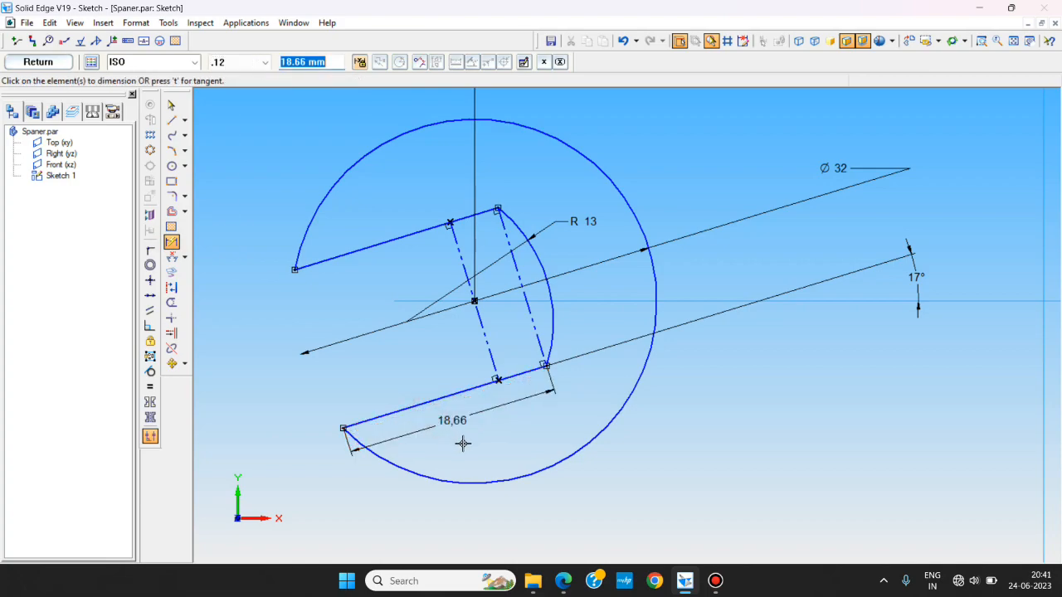
pyautogui.write('1')
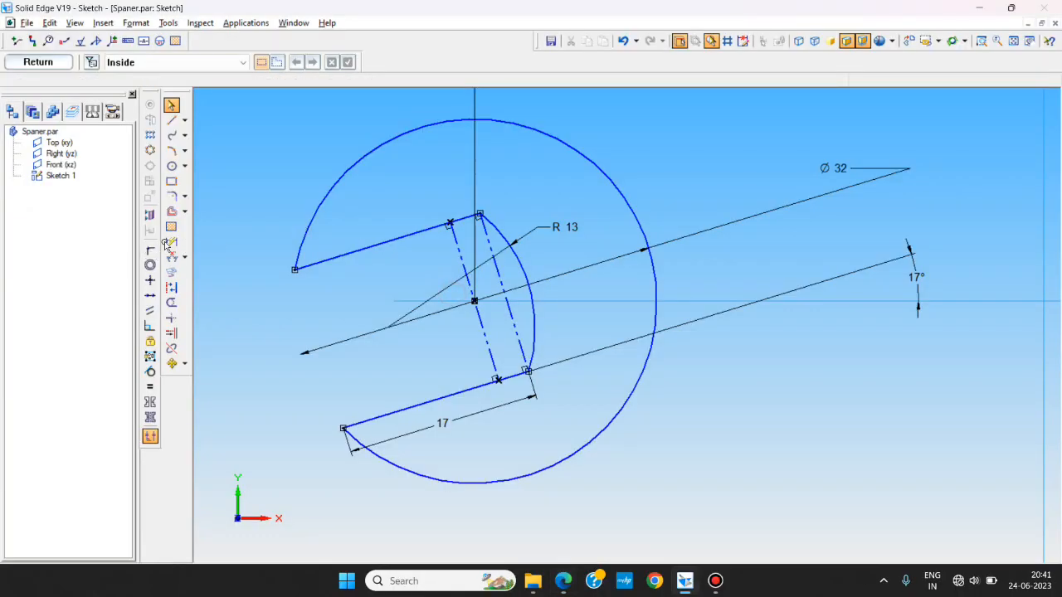
pyautogui.click(171, 242)
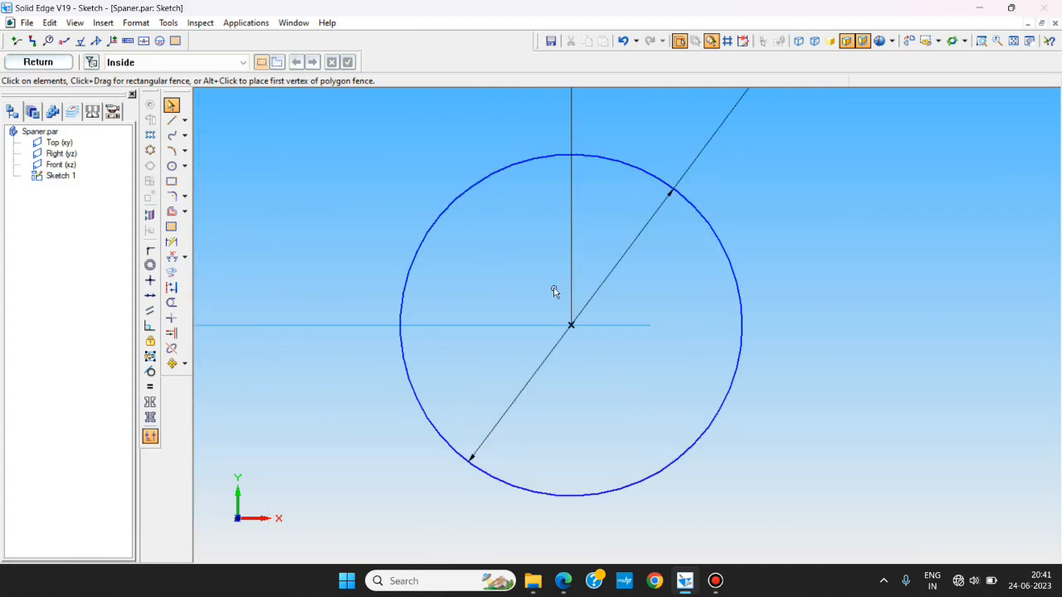
# - Draw the second jaw slot lines inside the other circle, starting where the diameter meets it
pyautogui.click(172, 166)
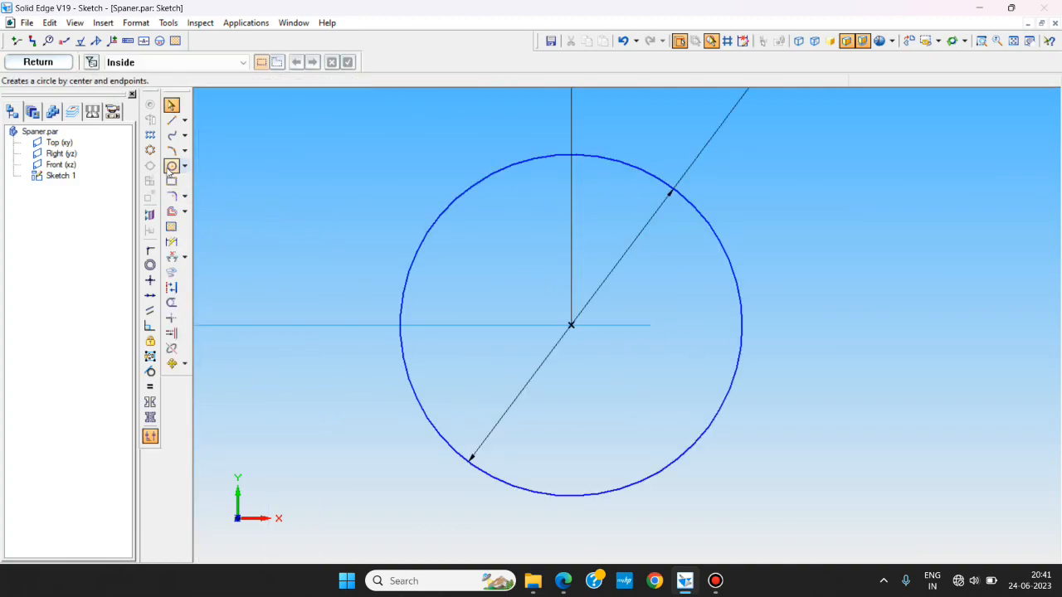
pyautogui.click(171, 120)
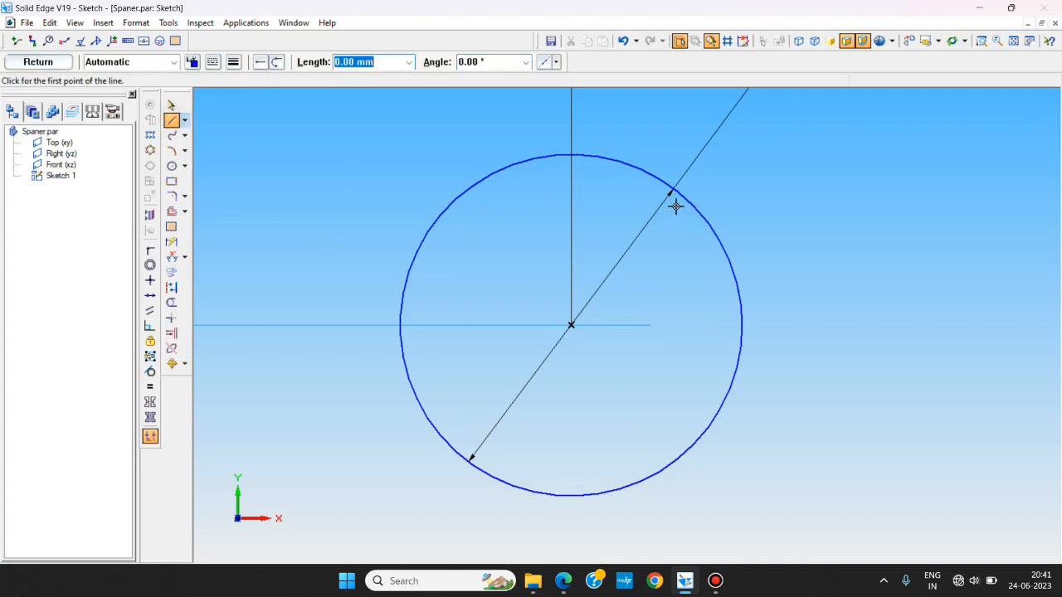
pyautogui.click(668, 182)
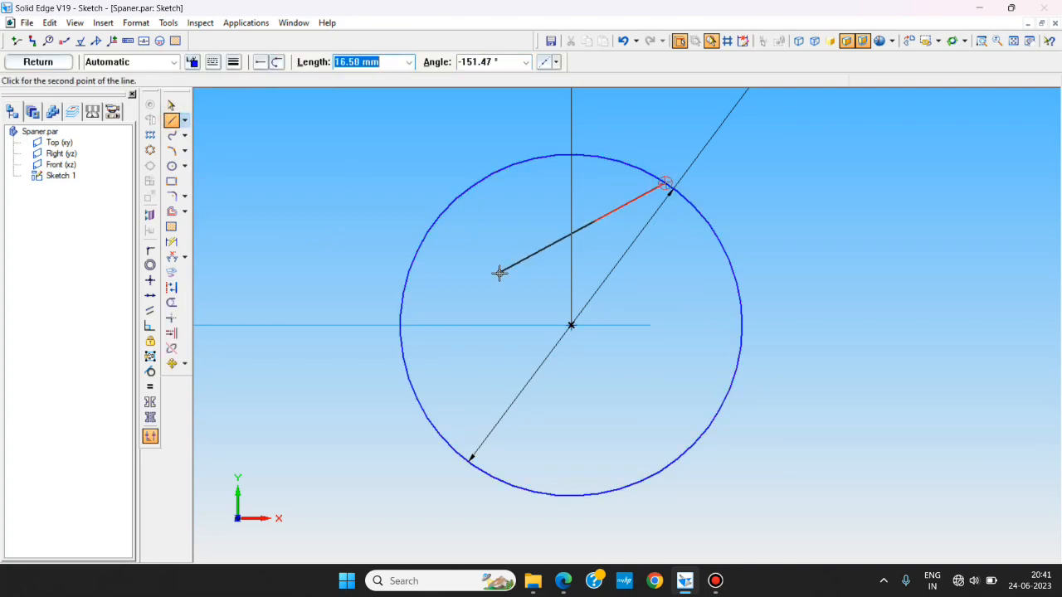
pyautogui.click(590, 424)
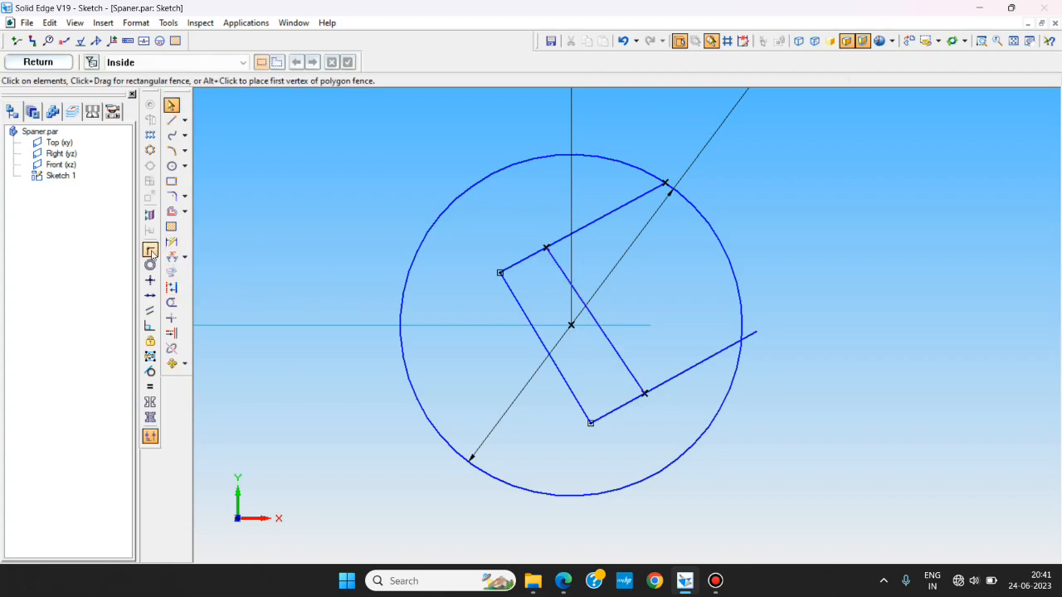
pyautogui.click(150, 250)
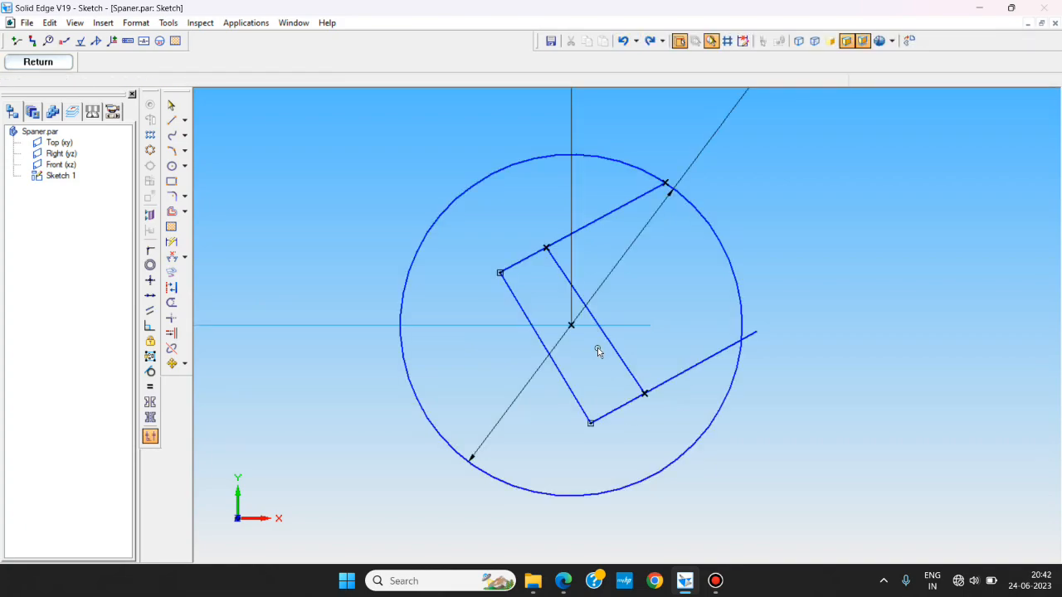
# - Make the second jaw's slot lines perpendicular and trim the circle arc across the opening
pyautogui.click(150, 249)
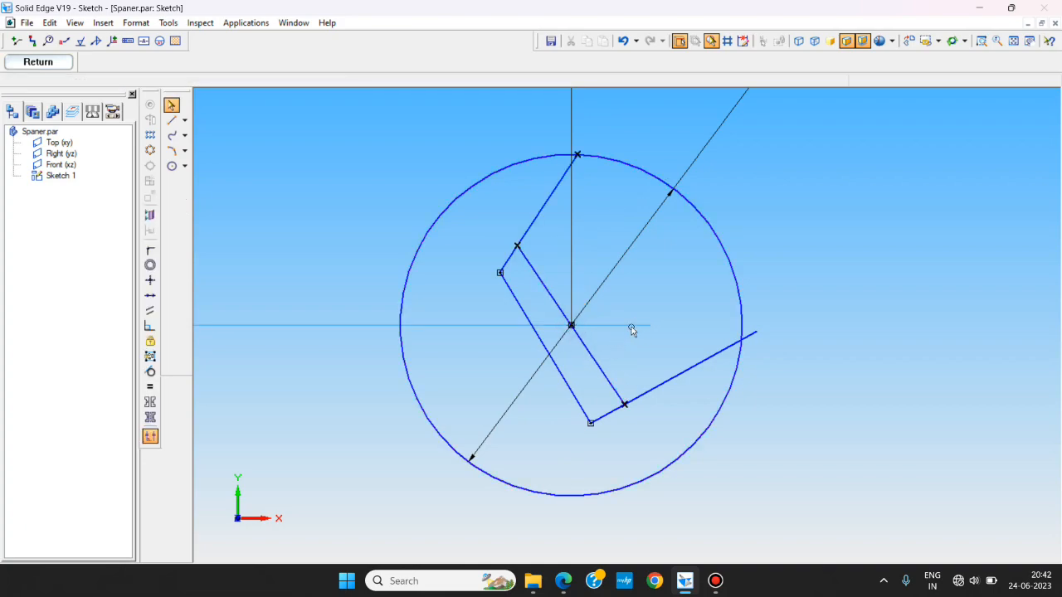
pyautogui.click(150, 311)
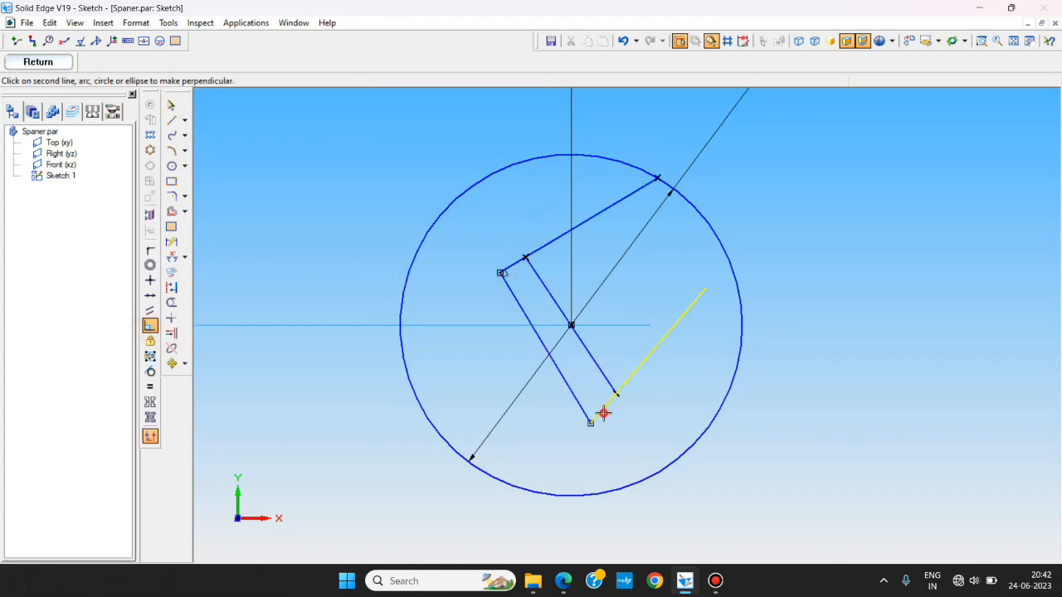
pyautogui.click(603, 414)
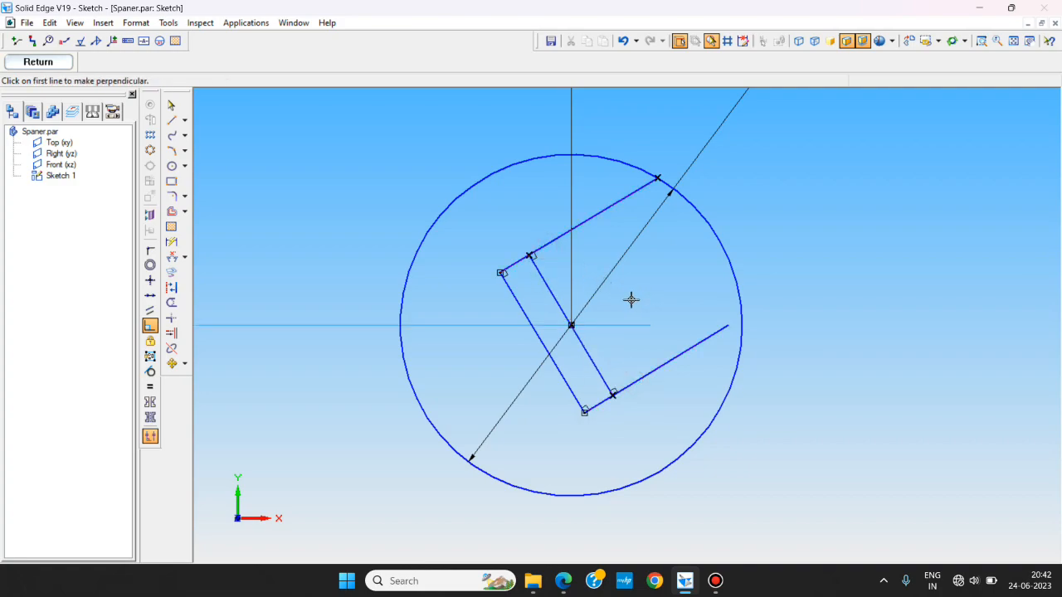
pyautogui.click(171, 289)
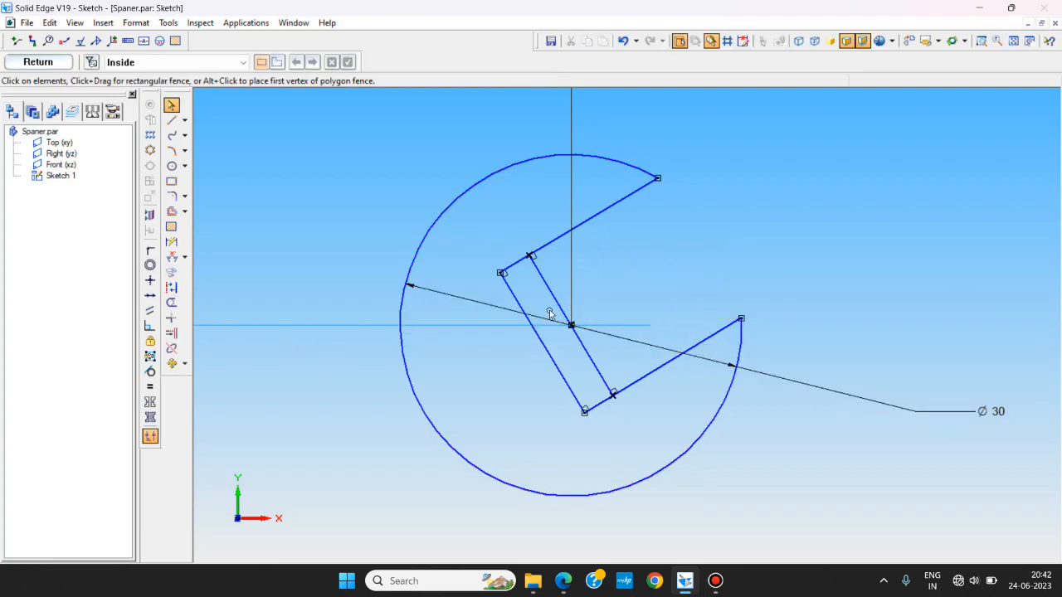
pyautogui.press('alt+tab')
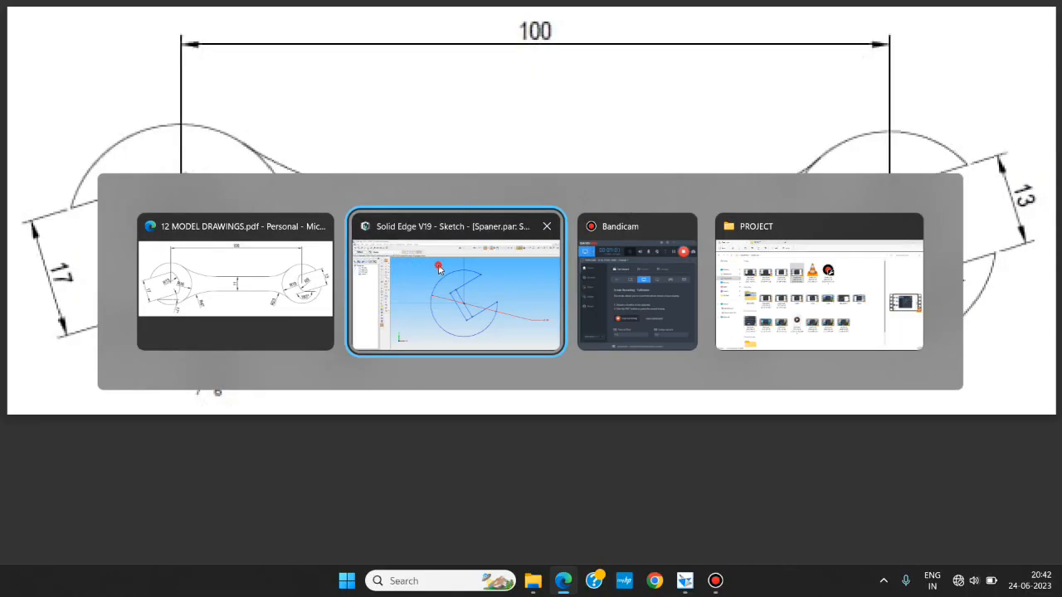
# - Dimension the second jaw with a 13 mm opening, 16 mm side length and 17° tilt
pyautogui.click(455, 283)
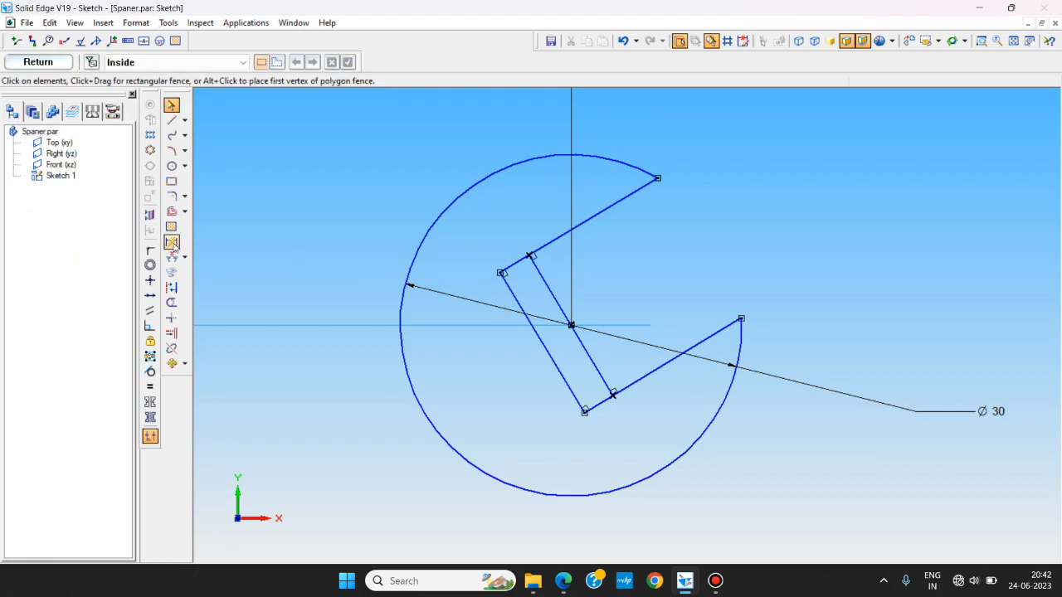
pyautogui.click(171, 242)
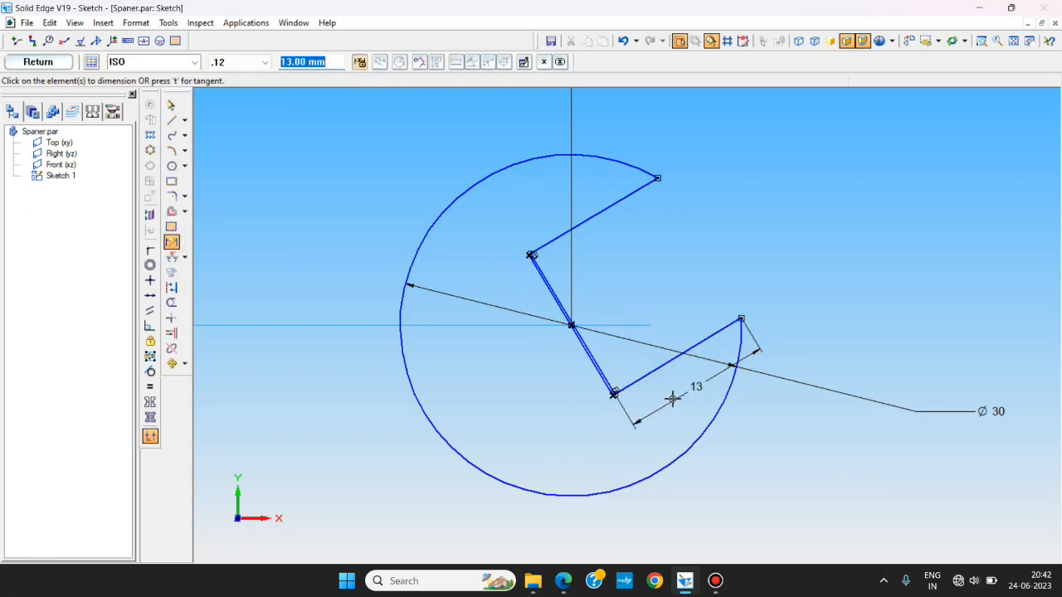
pyautogui.press('alt+tab')
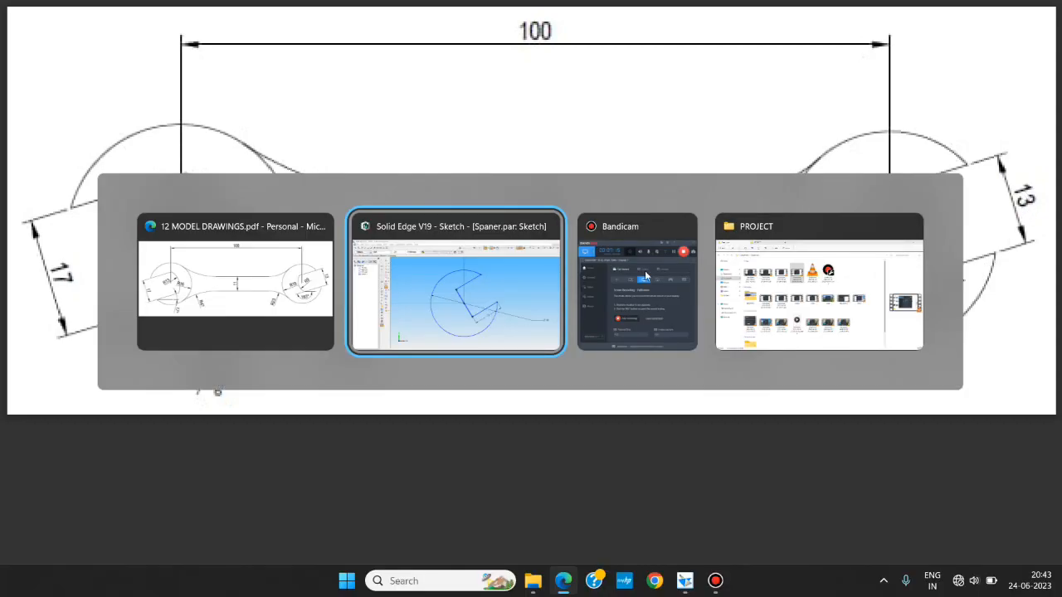
pyautogui.click(455, 282)
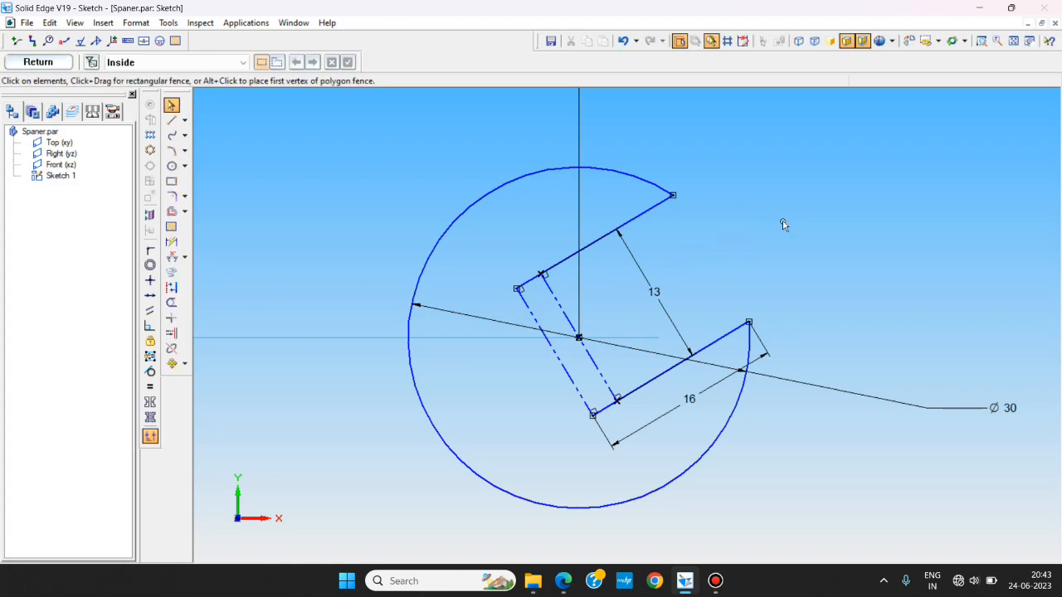
pyautogui.moveTo(791, 222)
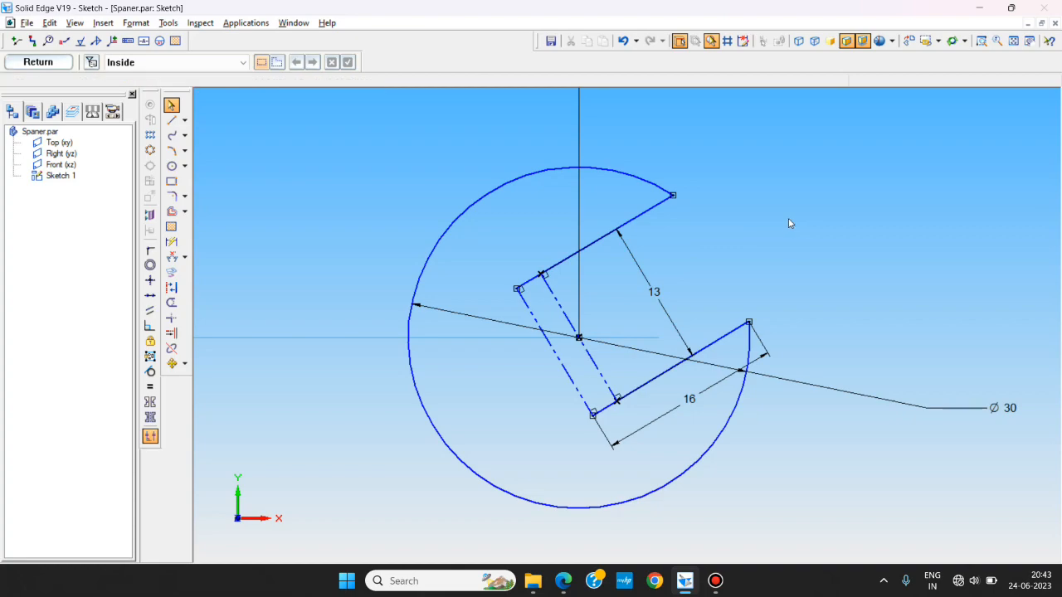
pyautogui.click(150, 250)
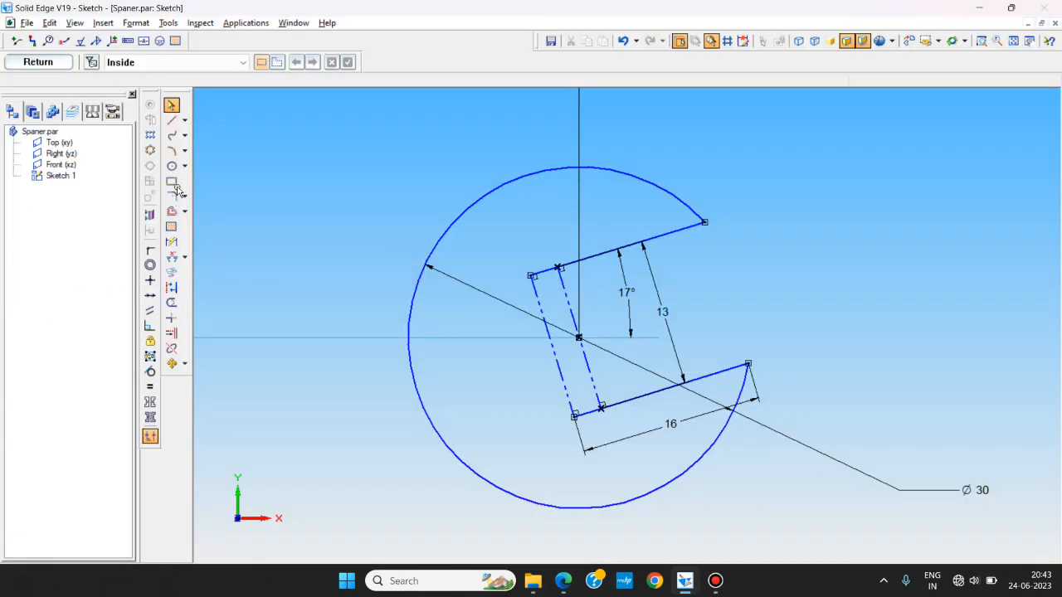
# - Draw an R9 arc closing the inner end of the right jaw slot
pyautogui.click(172, 150)
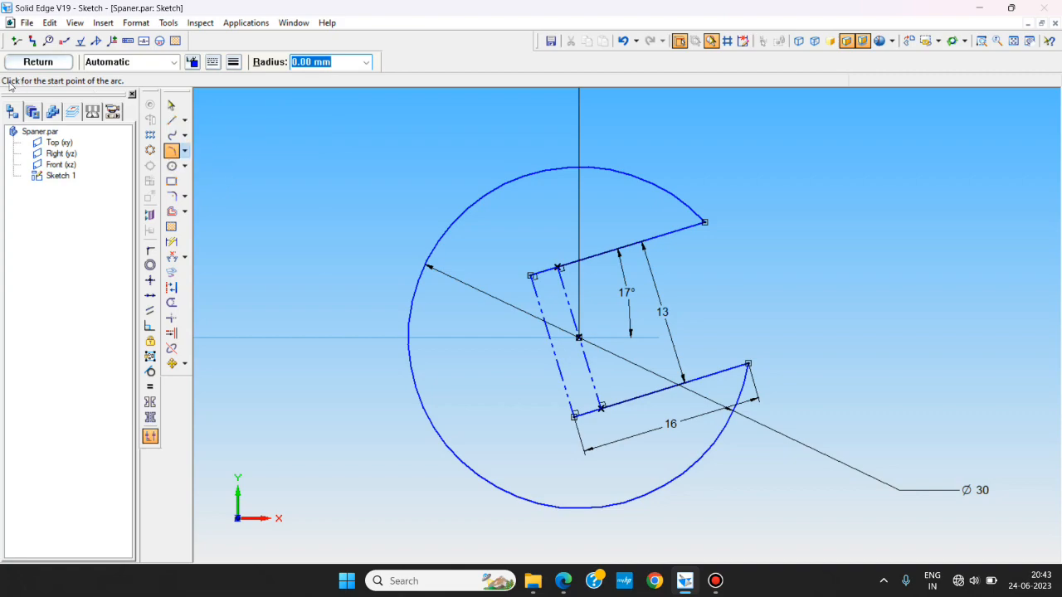
pyautogui.moveTo(513, 263)
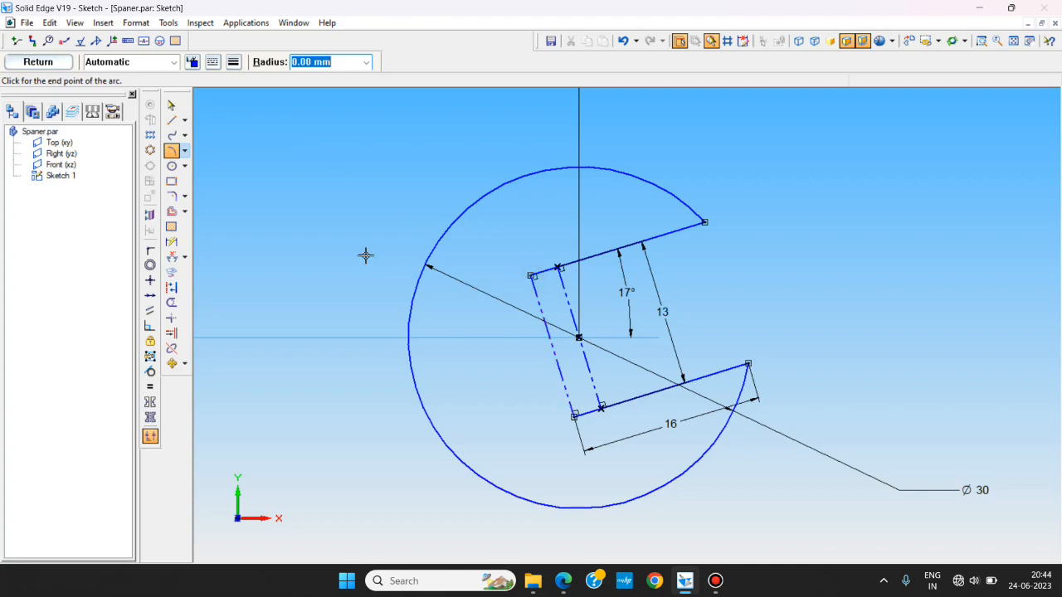
pyautogui.moveTo(553, 426)
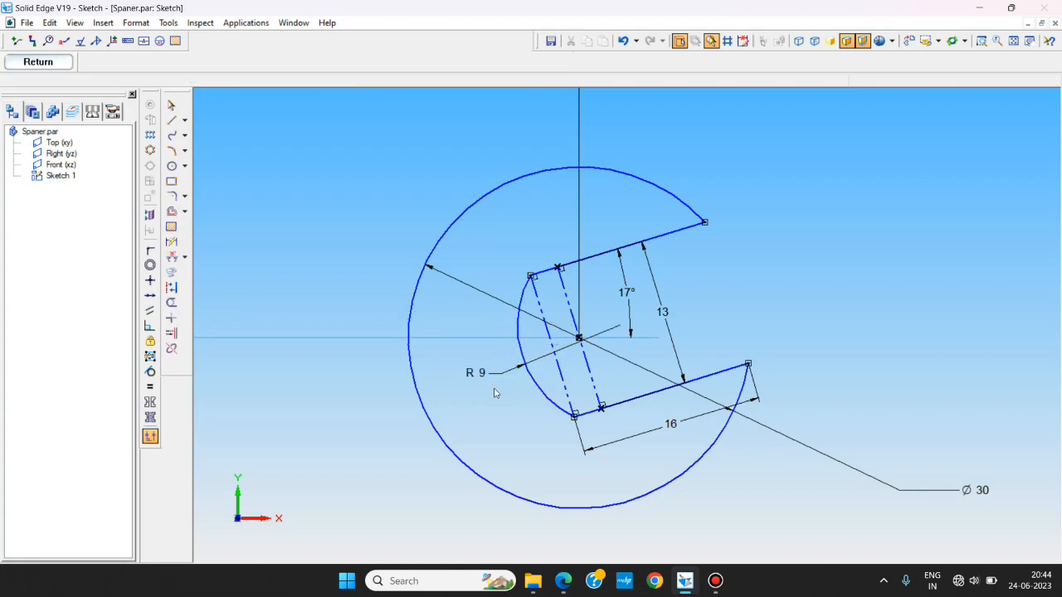
pyautogui.press('alt+tab')
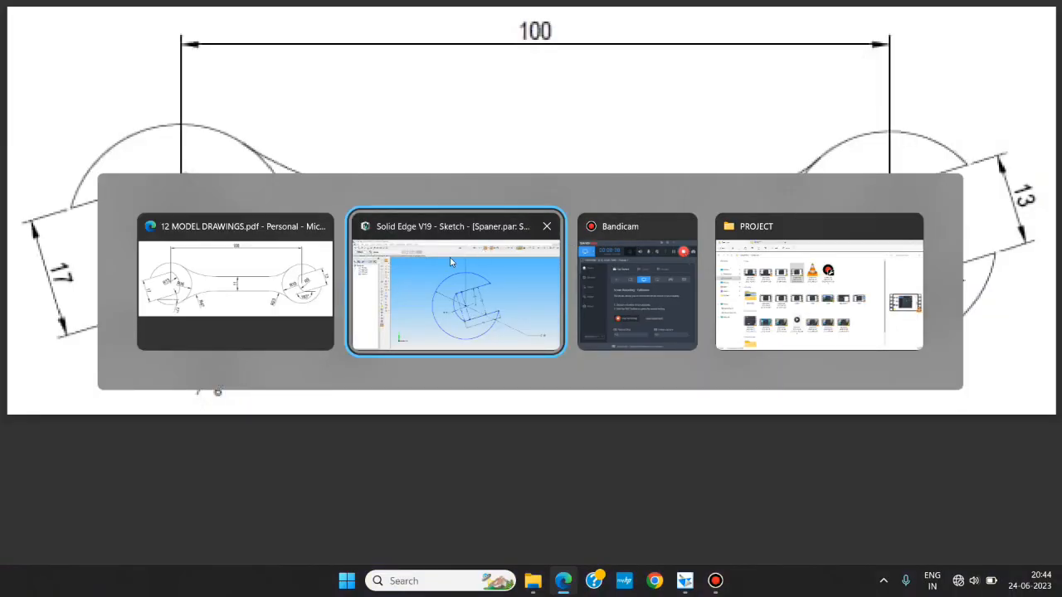
pyautogui.click(454, 282)
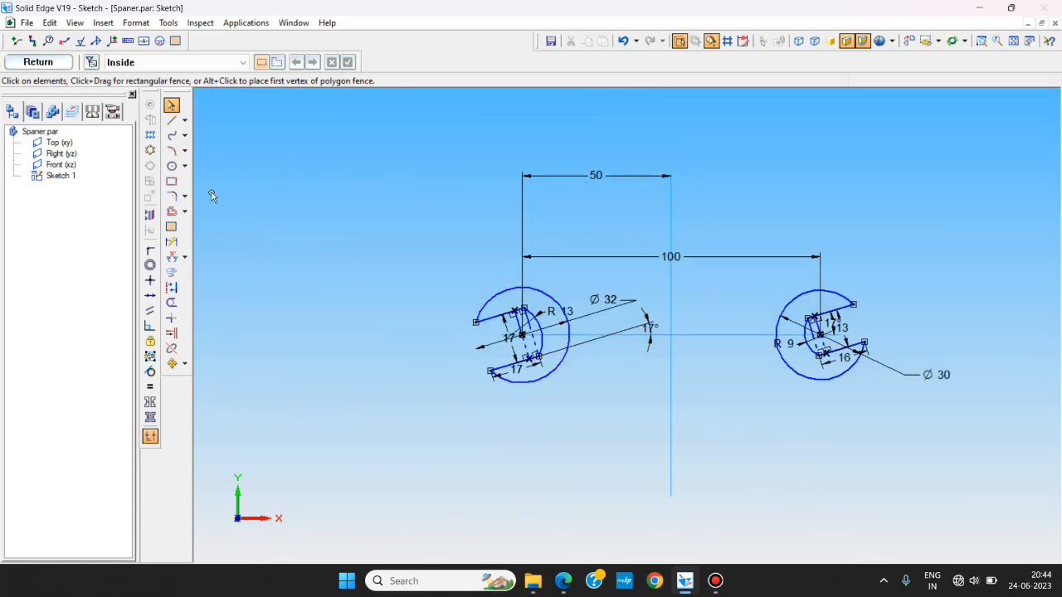
pyautogui.moveTo(404, 254)
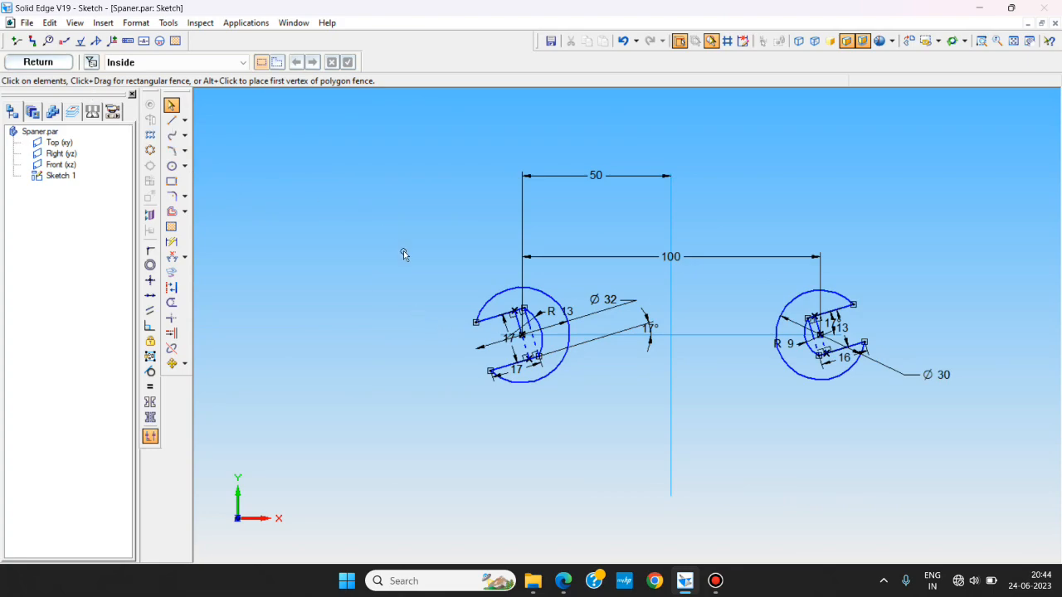
pyautogui.moveTo(38, 61)
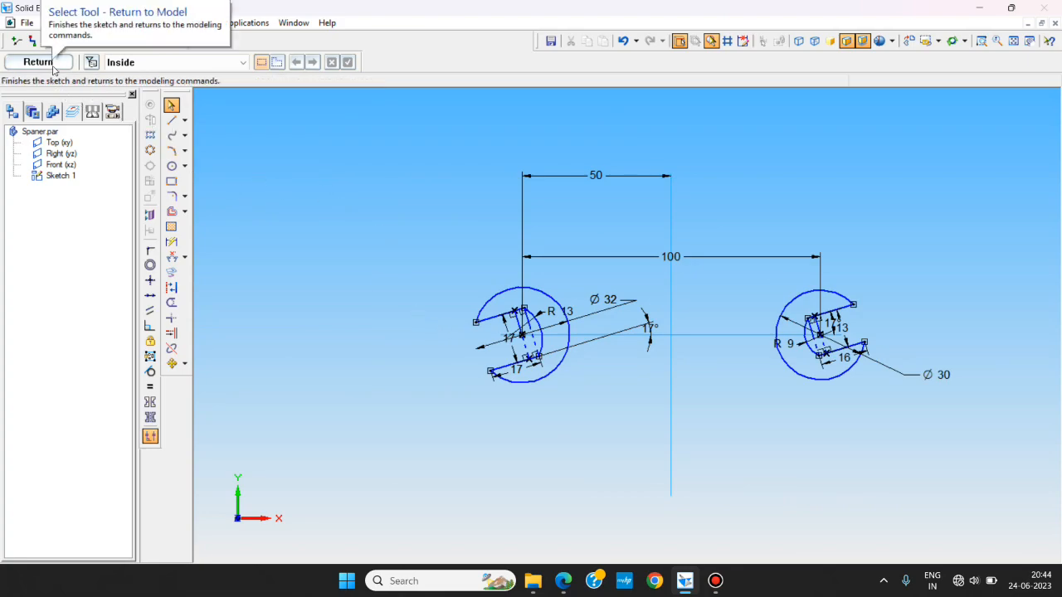
# - Return from the spanner sketch to the part model
pyautogui.click(38, 62)
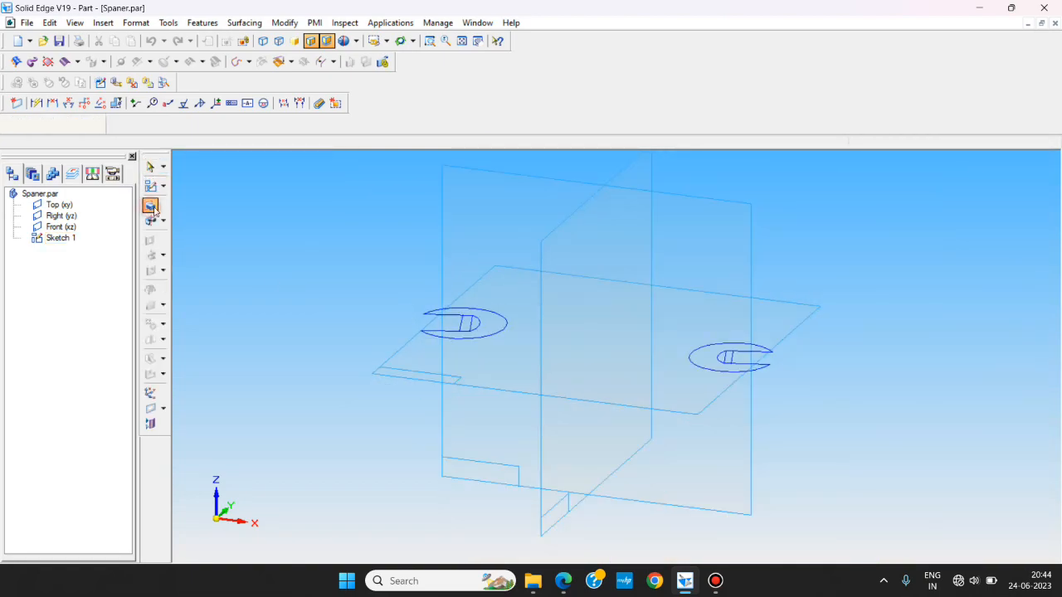
# - Extrude both jaw head profiles together into solid Protrusion 1
pyautogui.click(151, 206)
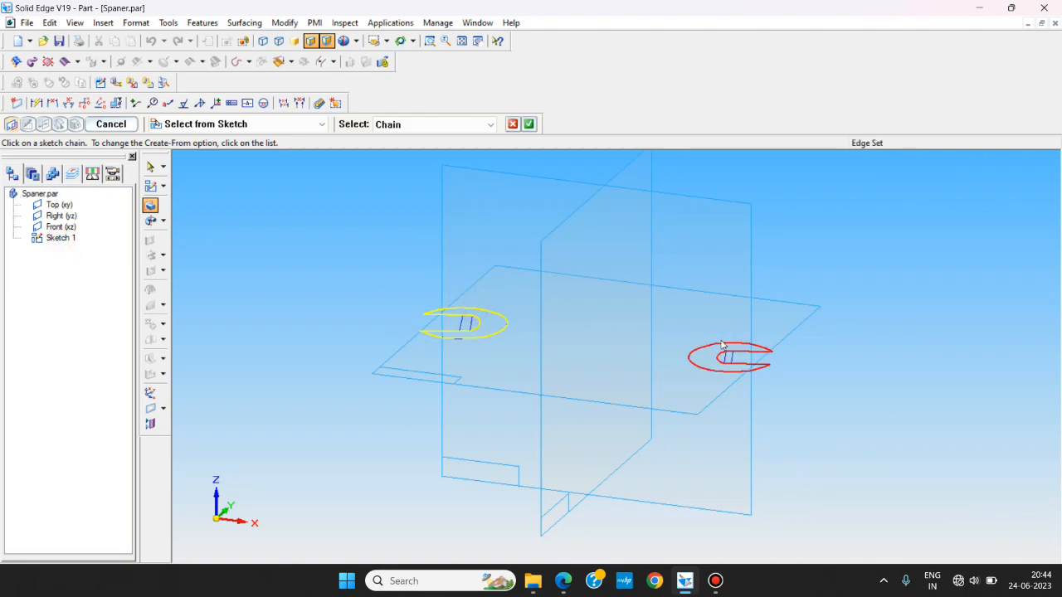
pyautogui.click(729, 357)
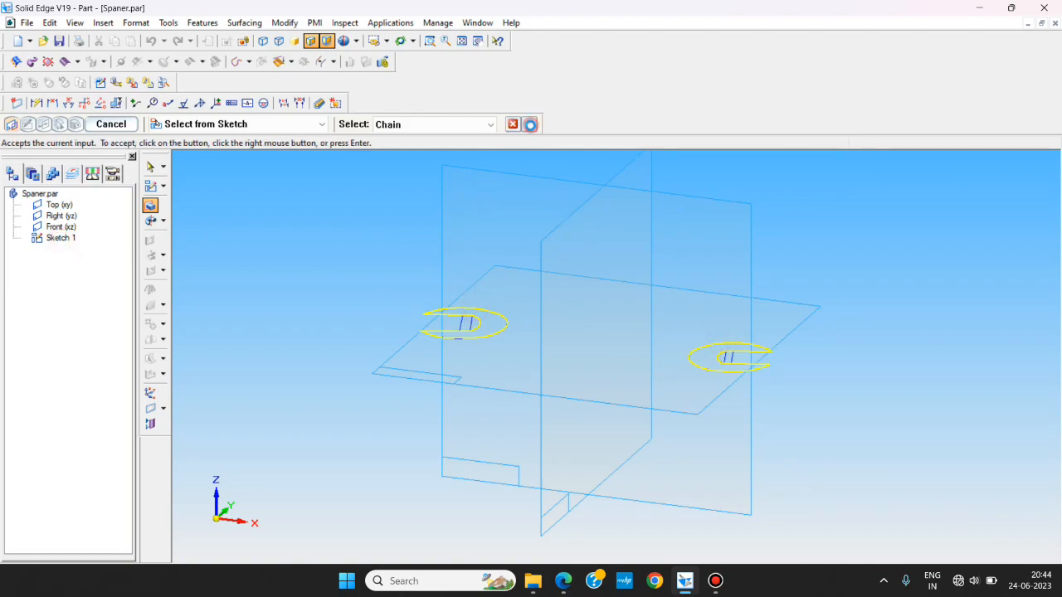
pyautogui.click(172, 123)
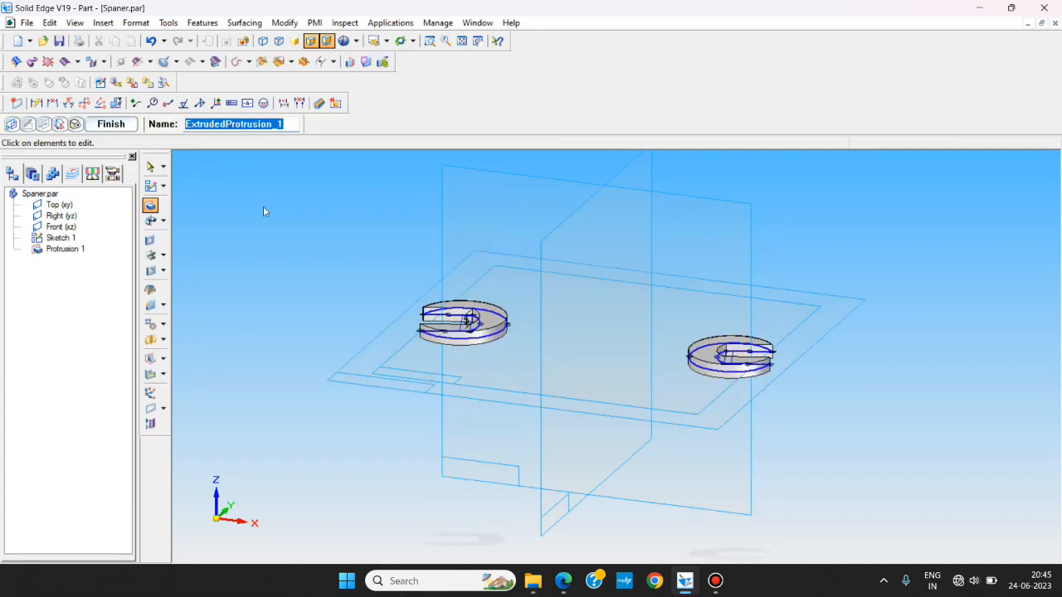
pyautogui.moveTo(106, 124)
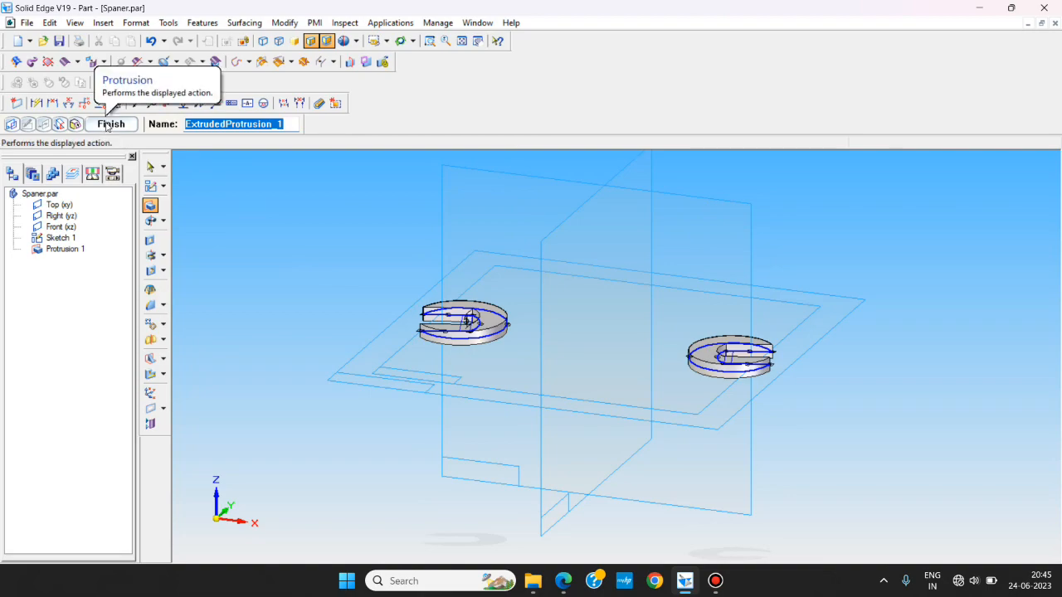
pyautogui.click(112, 123)
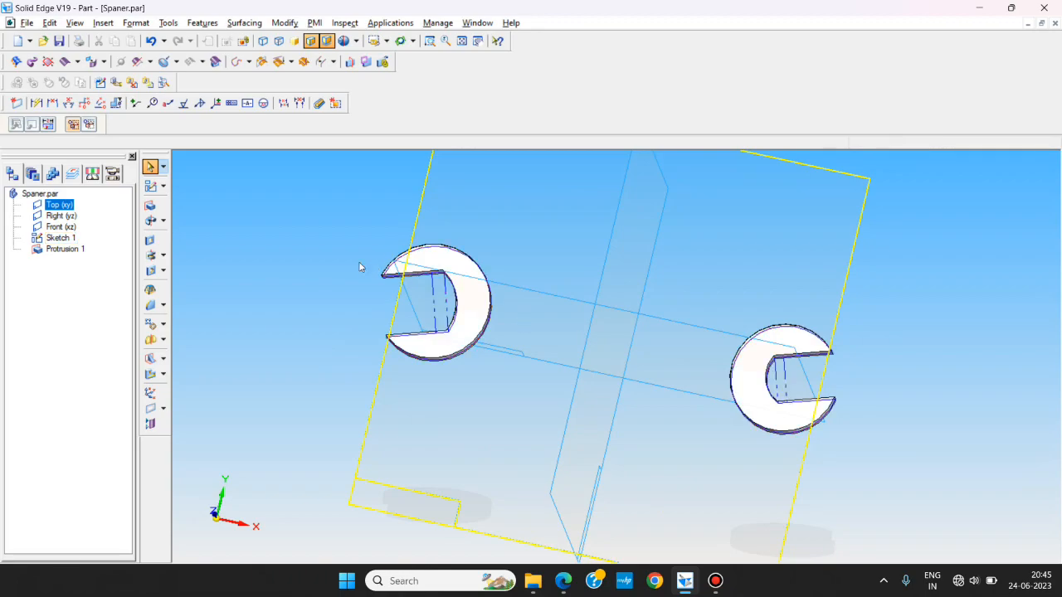
# - Check the reference drawing, then start a second extruded protrusion
pyautogui.press('alt+tab')
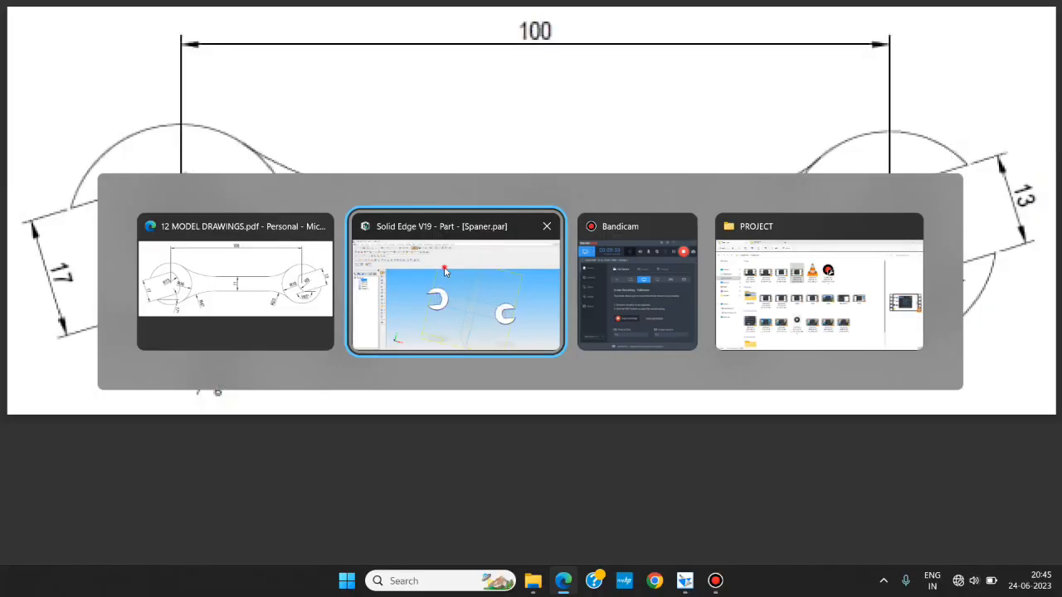
pyautogui.click(455, 282)
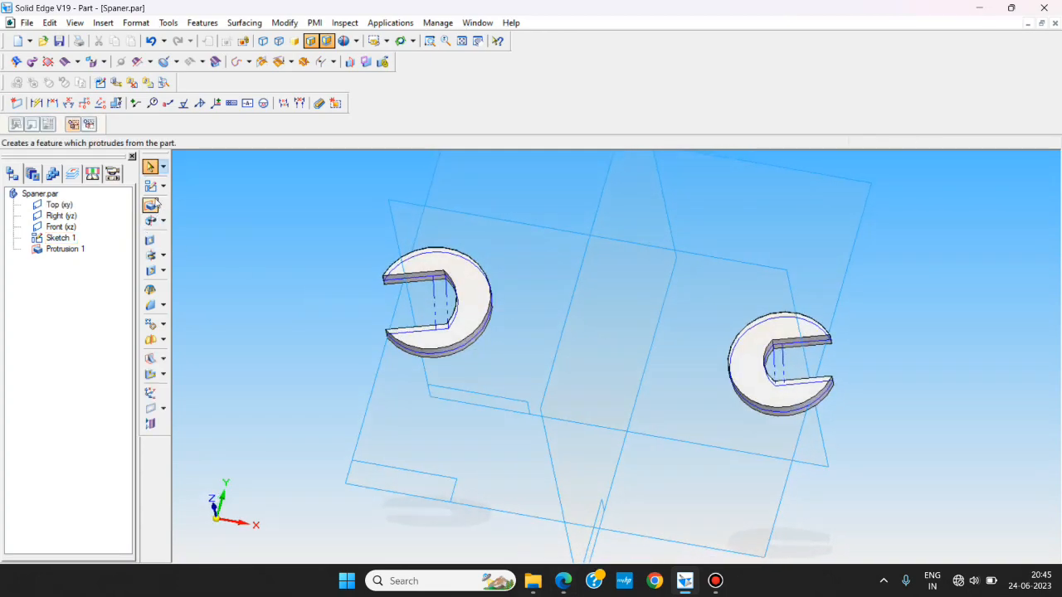
pyautogui.moveTo(151, 206)
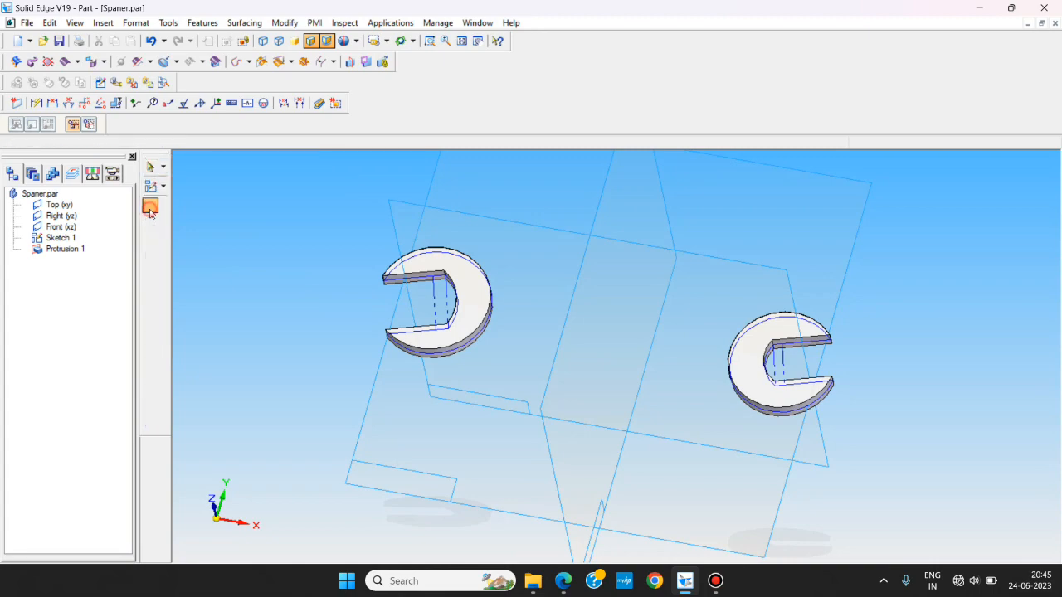
pyautogui.click(150, 206)
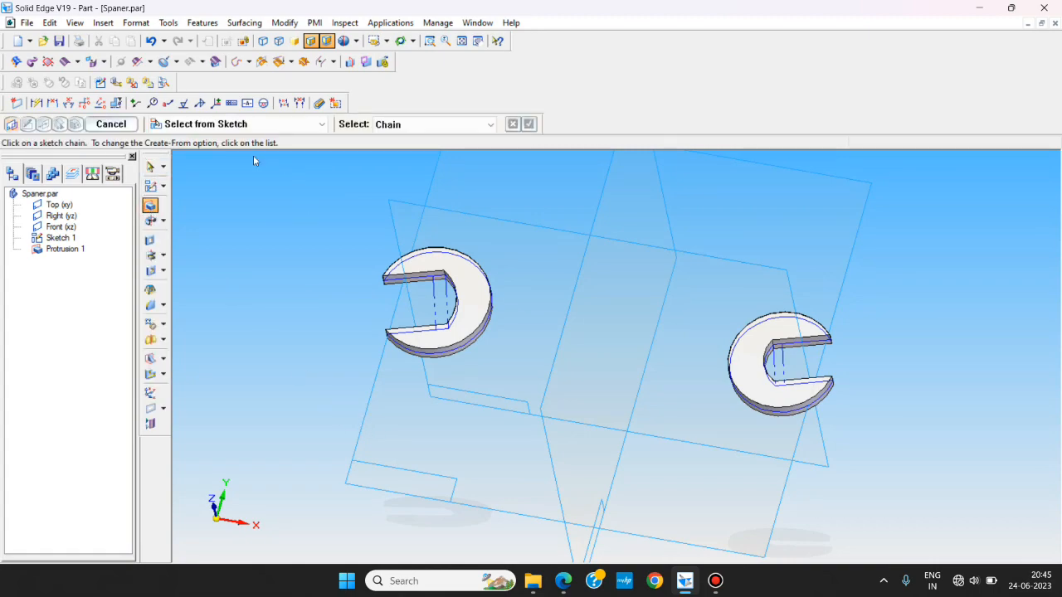
# - Place the handle profile sketch on an existing coincident plane
pyautogui.click(321, 124)
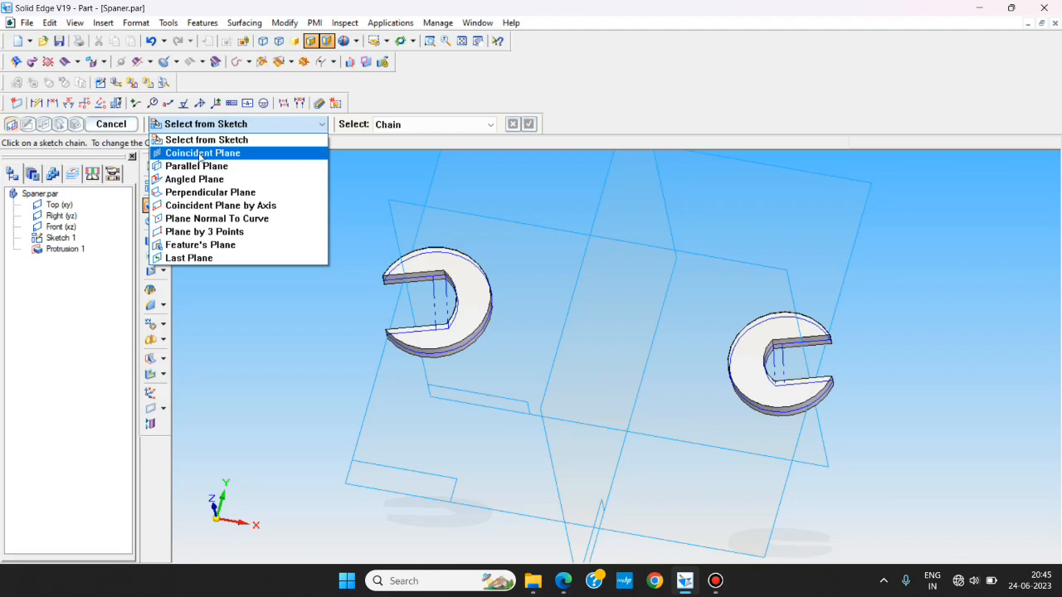
pyautogui.click(202, 153)
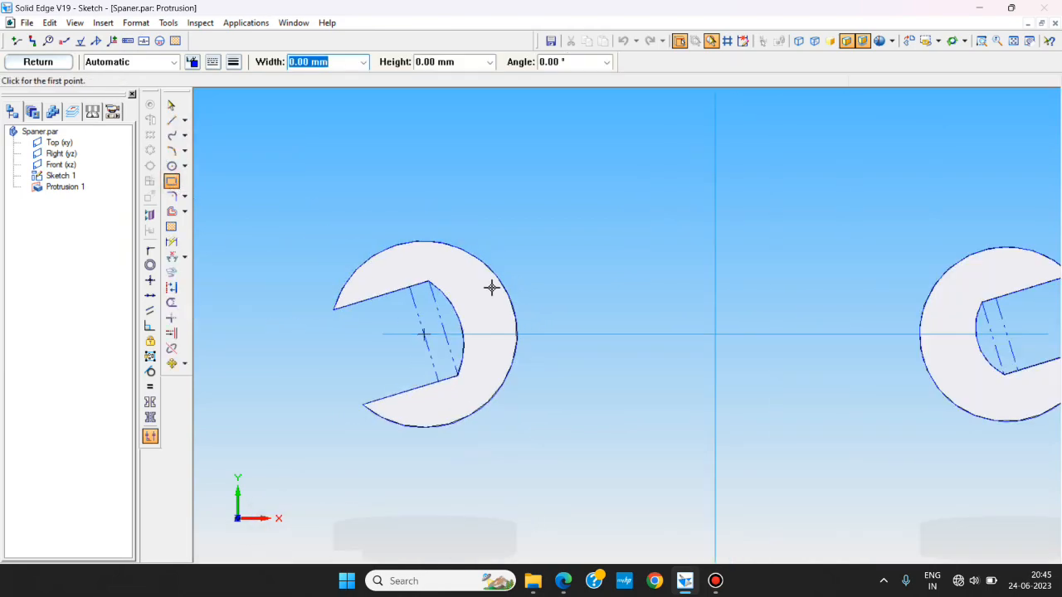
# - Sketch an 11 mm wide handle rectangle connected to both jaw heads
pyautogui.click(492, 288)
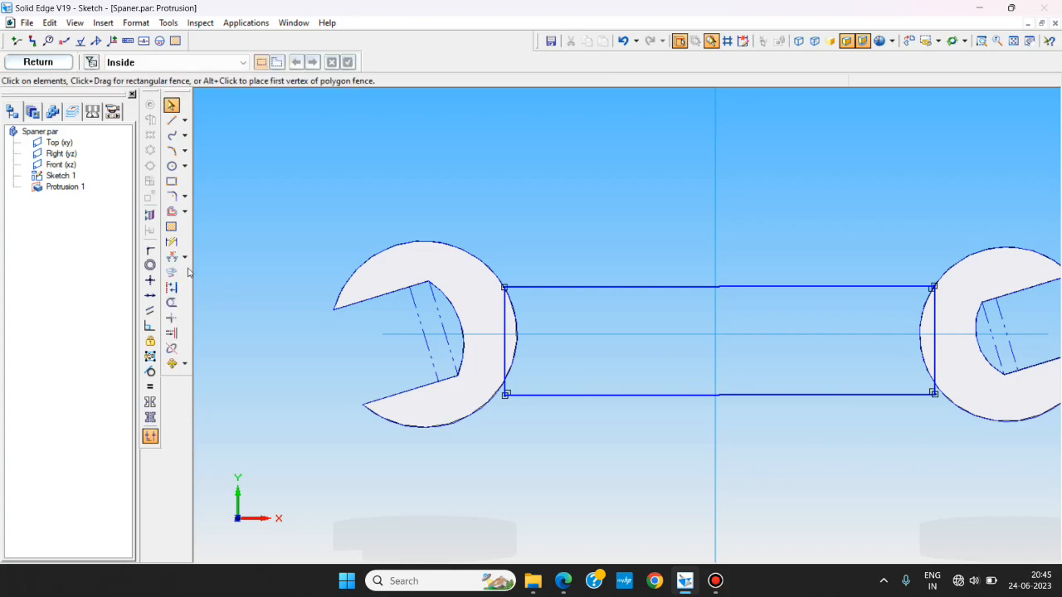
pyautogui.moveTo(150, 250)
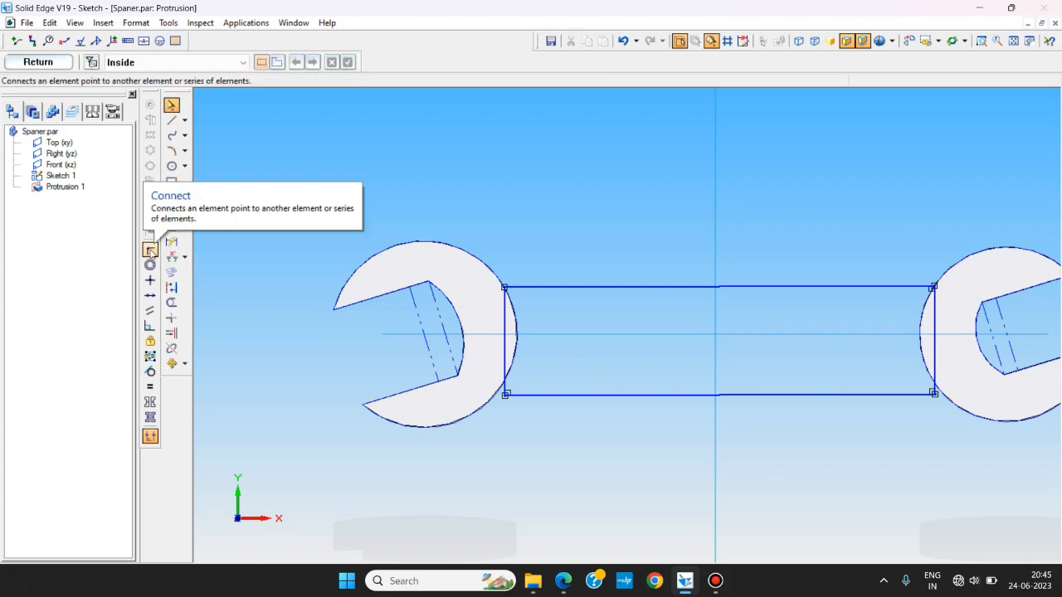
pyautogui.click(150, 250)
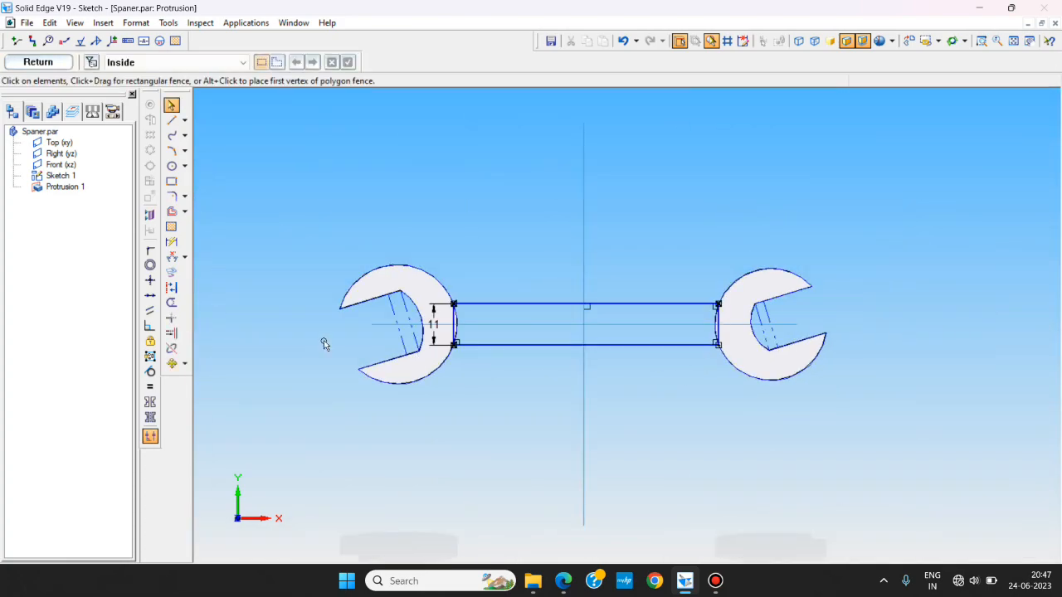
pyautogui.click(514, 309)
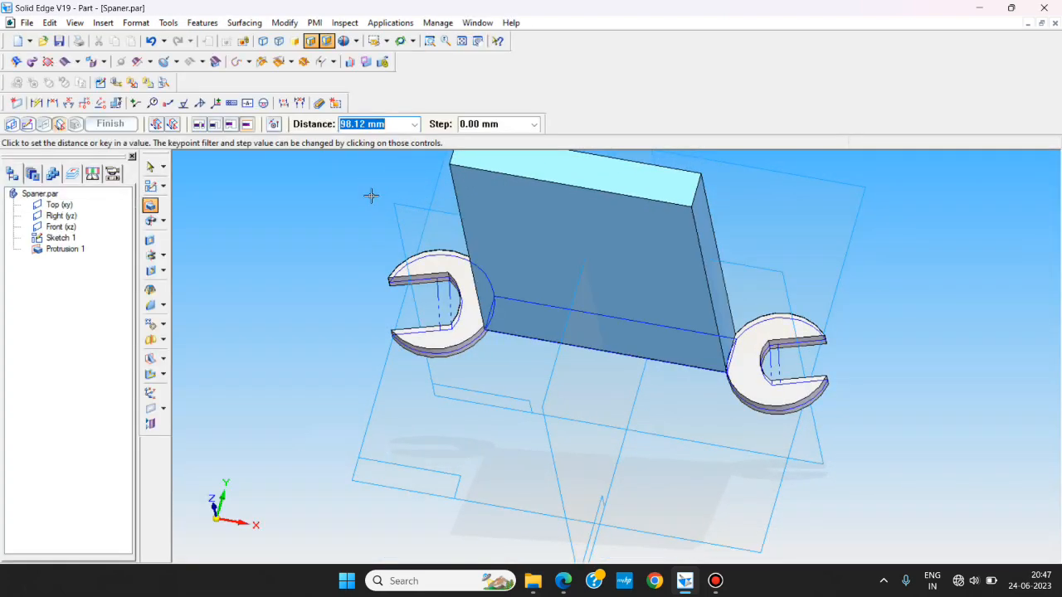
# - Extrude the handle to the jaw-head thickness as Protrusion 2
pyautogui.click(174, 124)
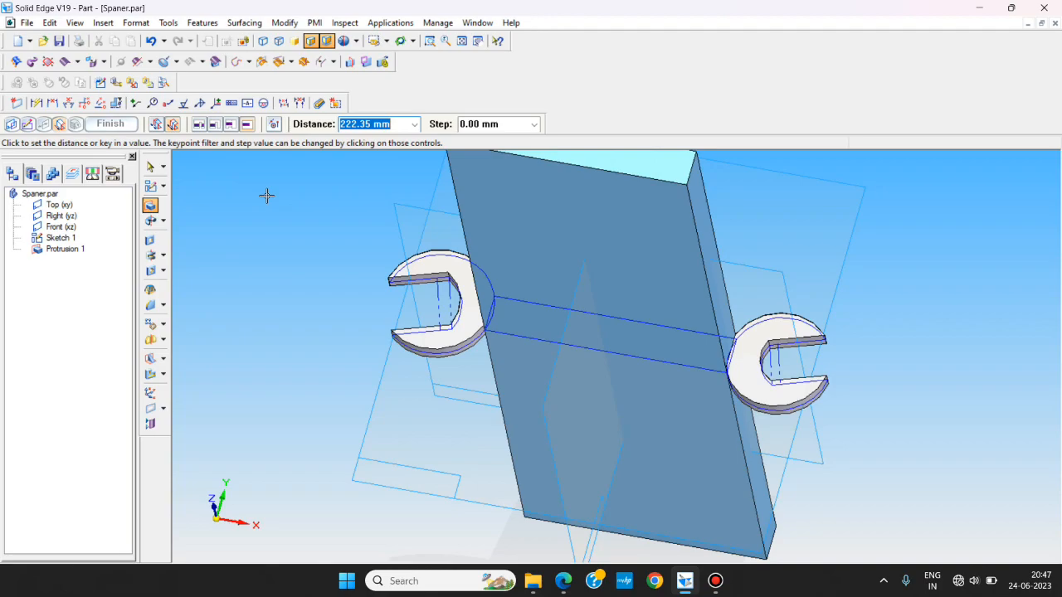
pyautogui.click(111, 124)
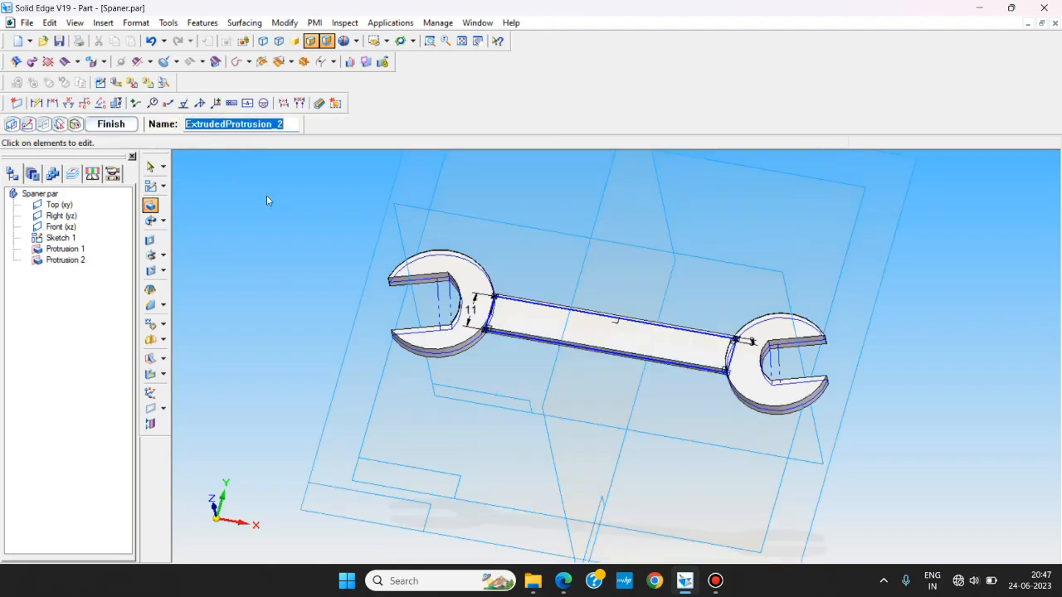
pyautogui.moveTo(112, 124)
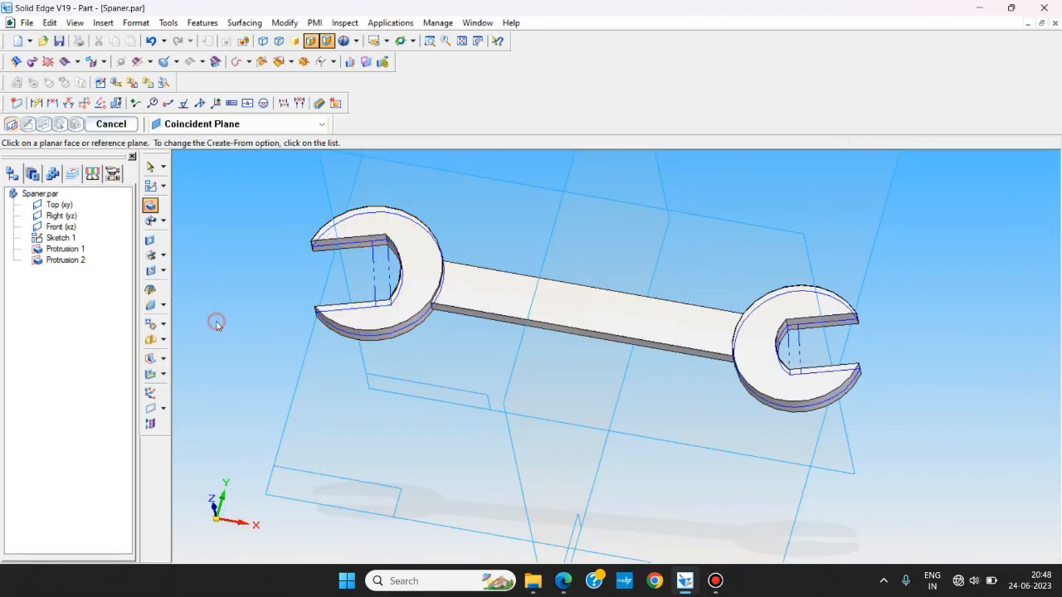
pyautogui.press('alt+tab')
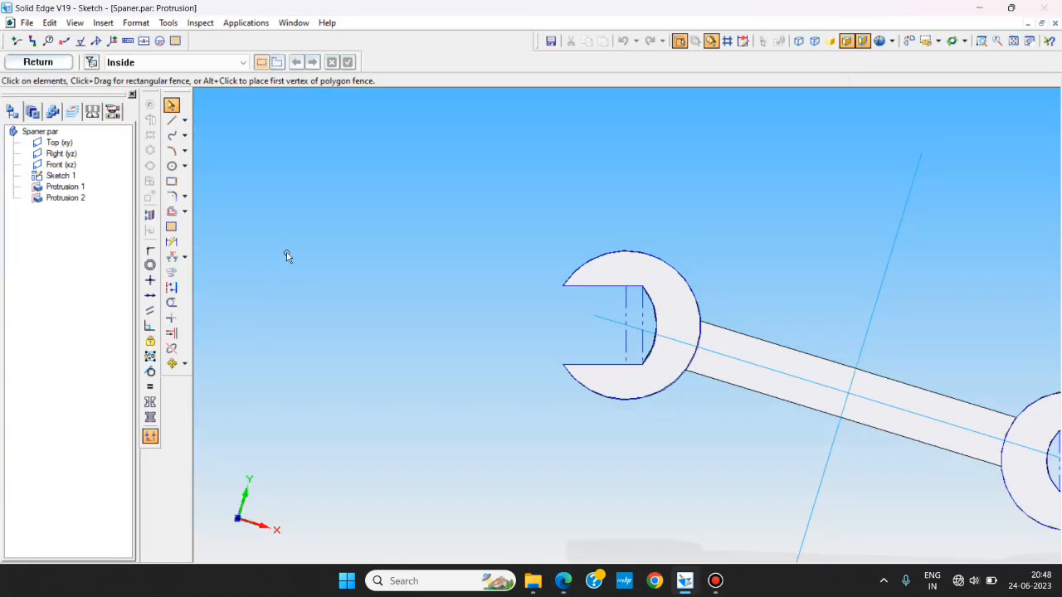
pyautogui.click(38, 61)
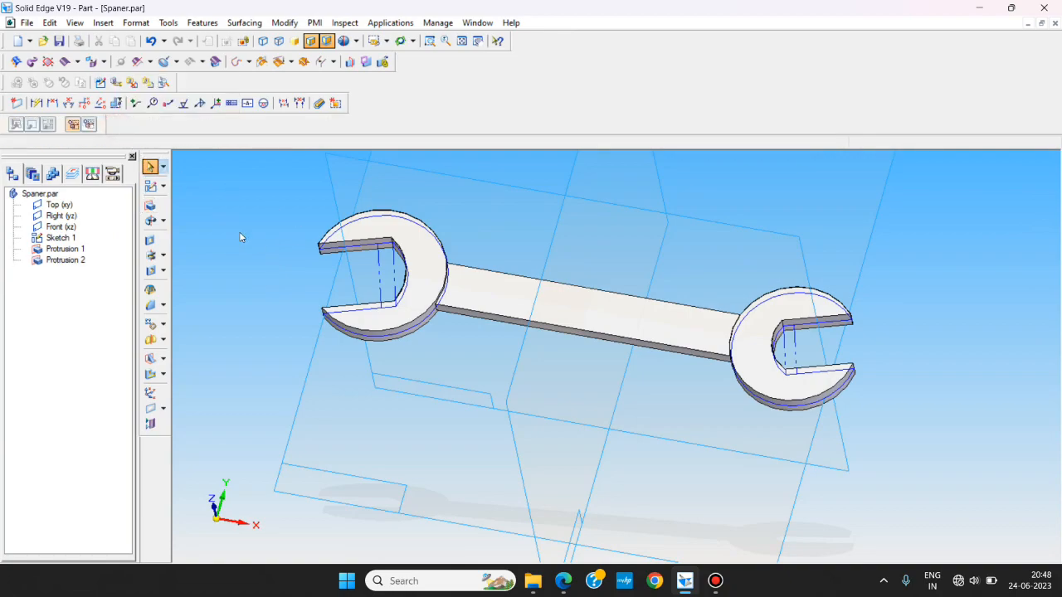
pyautogui.moveTo(150, 304)
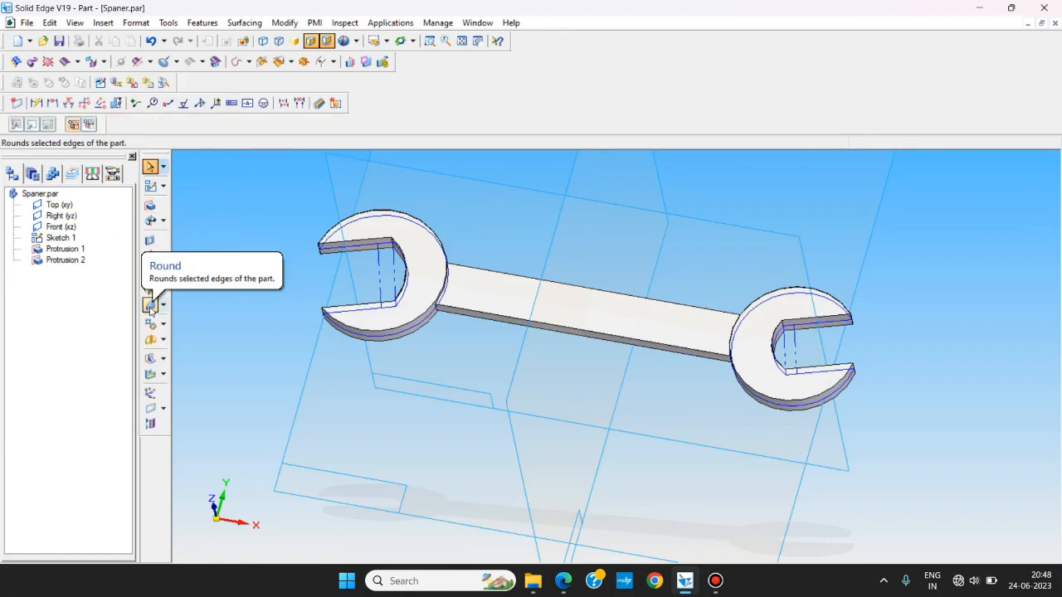
# - Round the first jaw-to-handle edge chain with a 47 mm radius
pyautogui.click(150, 305)
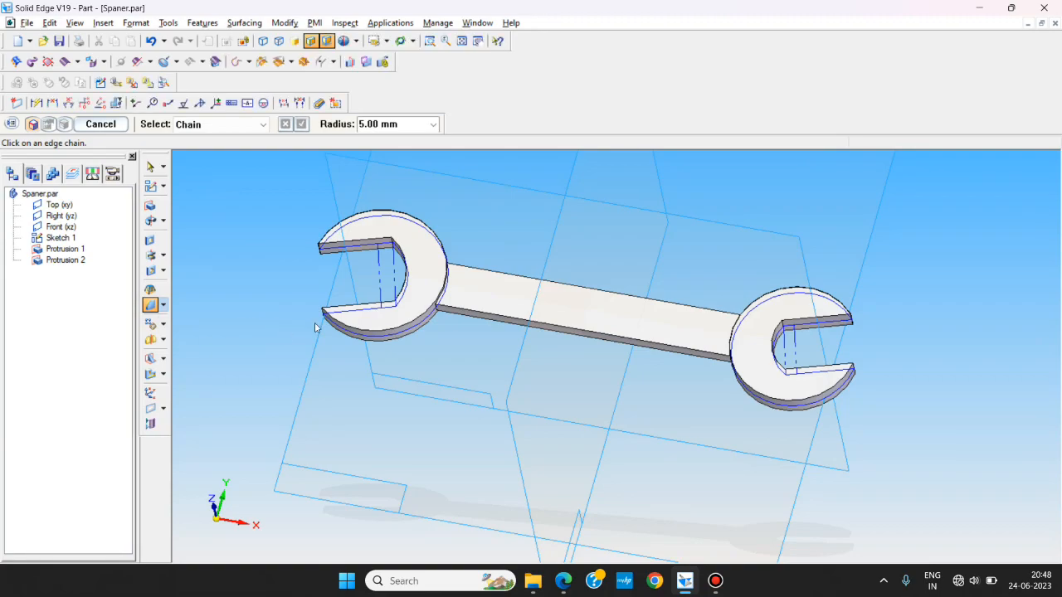
pyautogui.press('alt+tab')
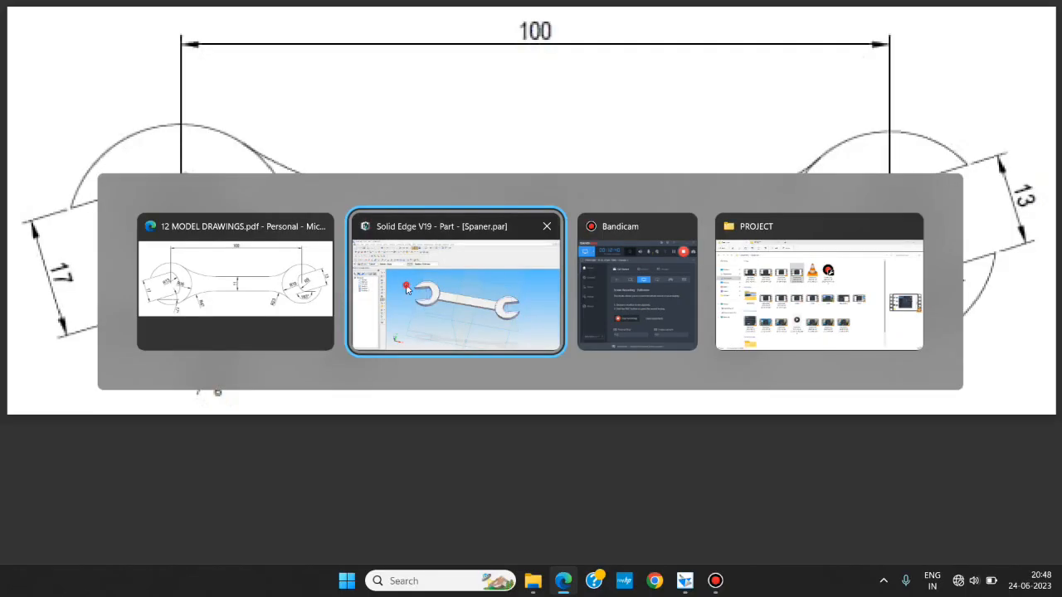
pyautogui.click(456, 282)
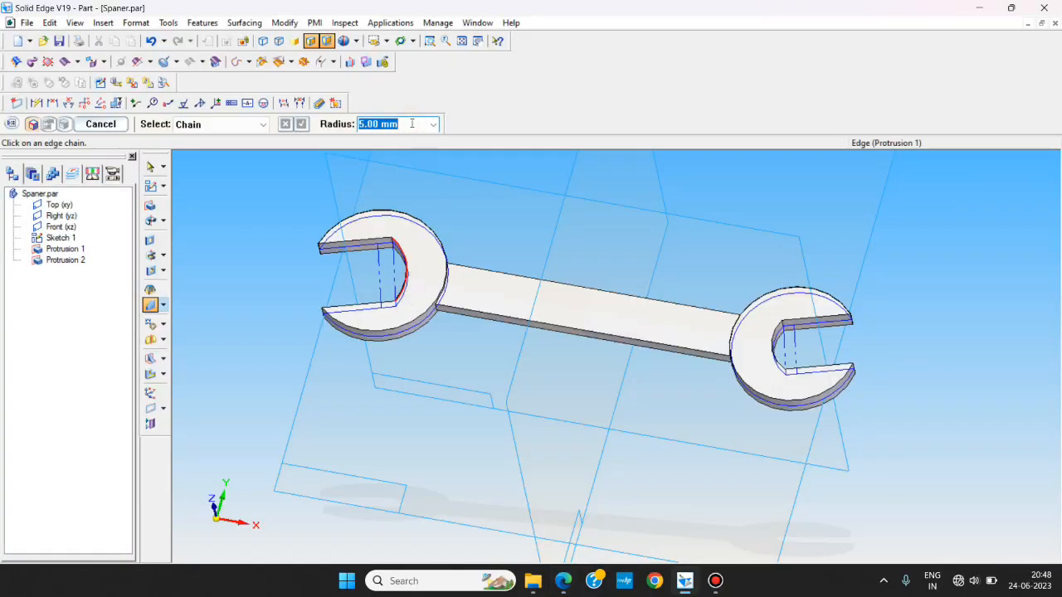
pyautogui.write('47.00 mm')
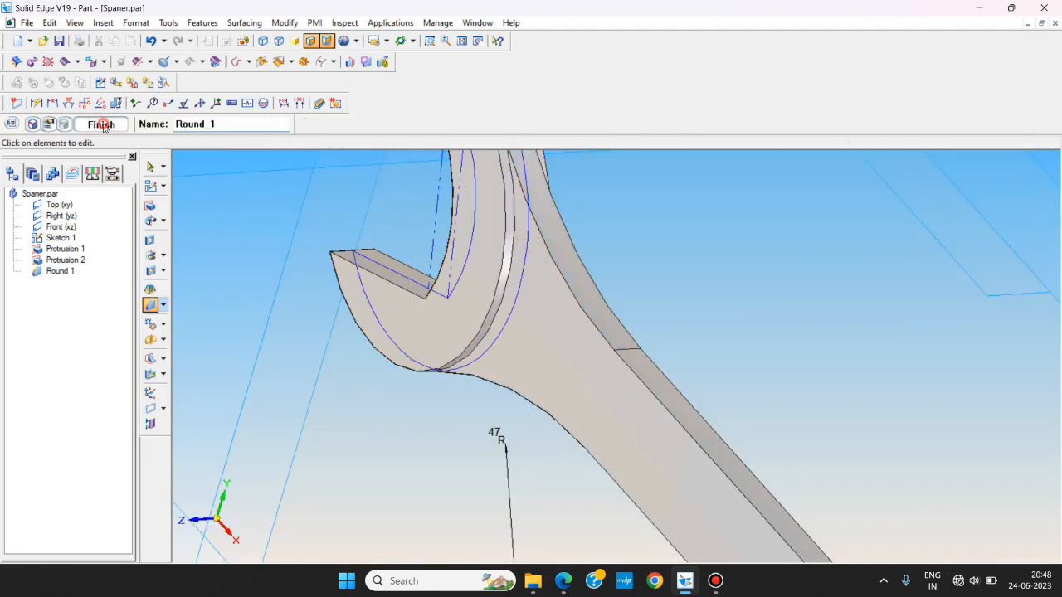
pyautogui.click(101, 124)
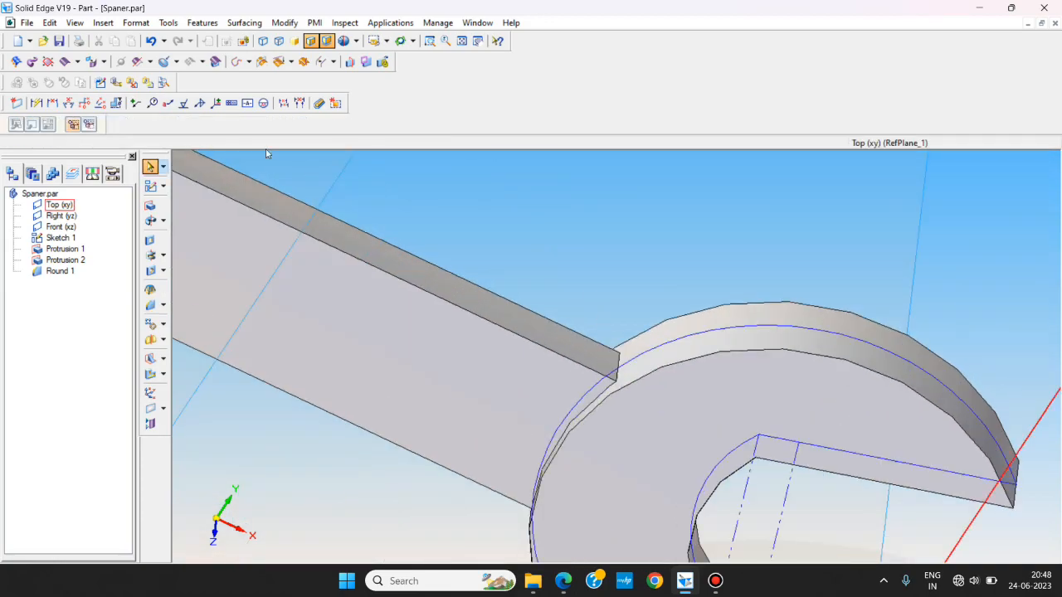
# - Add Round 2 with a 23 mm radius on the opposite jaw-to-handle edge
pyautogui.click(151, 305)
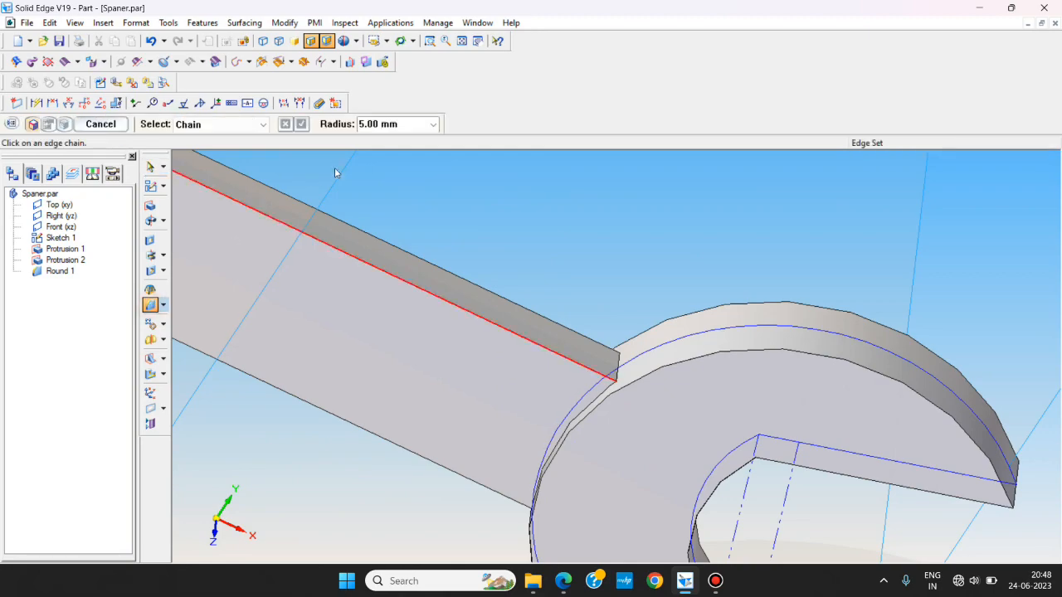
pyautogui.write('23')
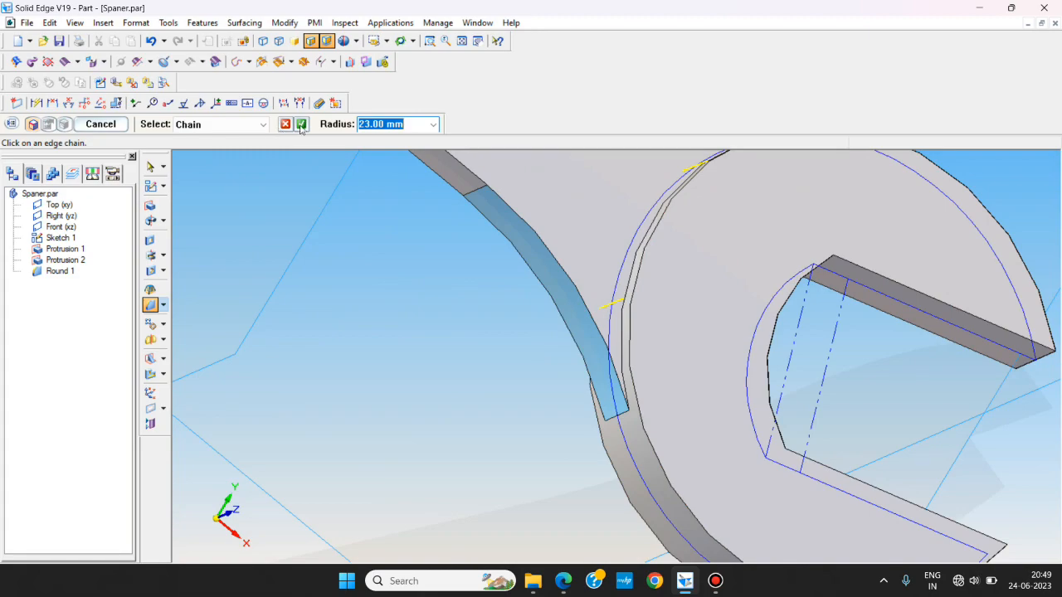
pyautogui.click(302, 123)
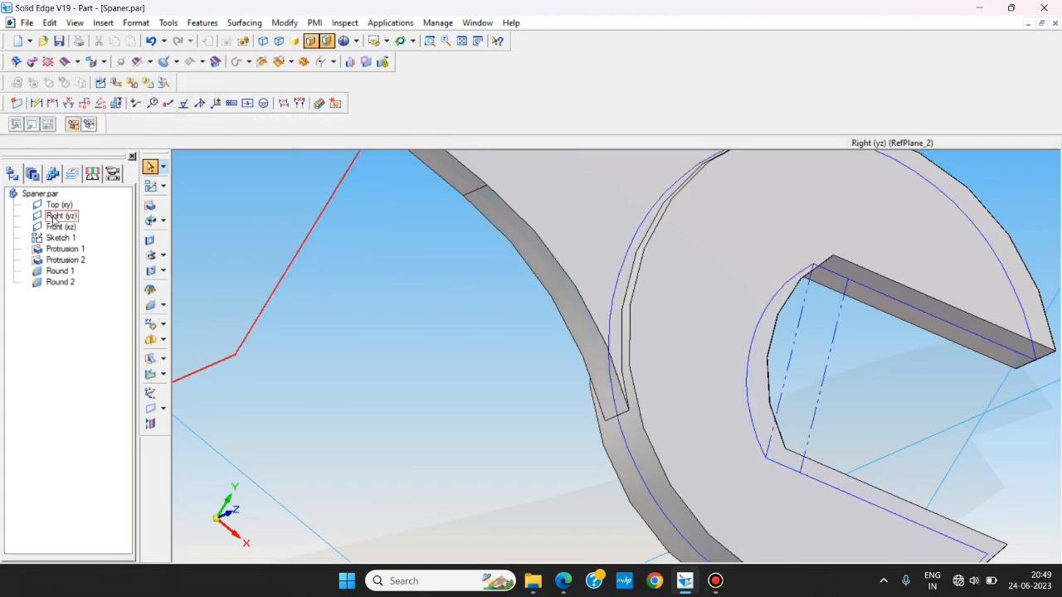
# - Hide the Top, Right and Front reference planes from PathFinder
pyautogui.click(61, 227)
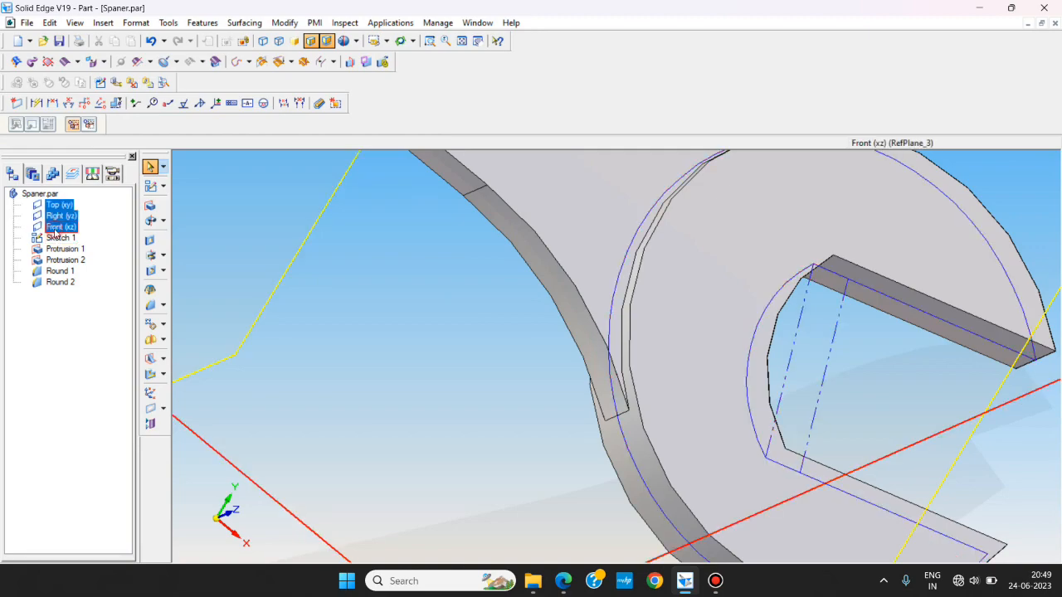
pyautogui.rightClick(61, 227)
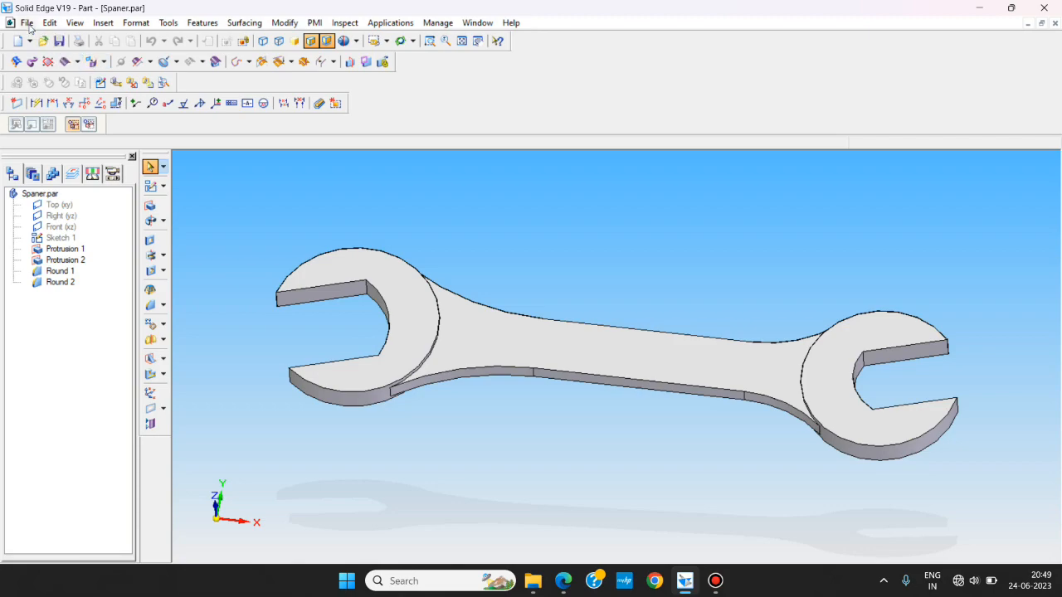
pyautogui.click(28, 22)
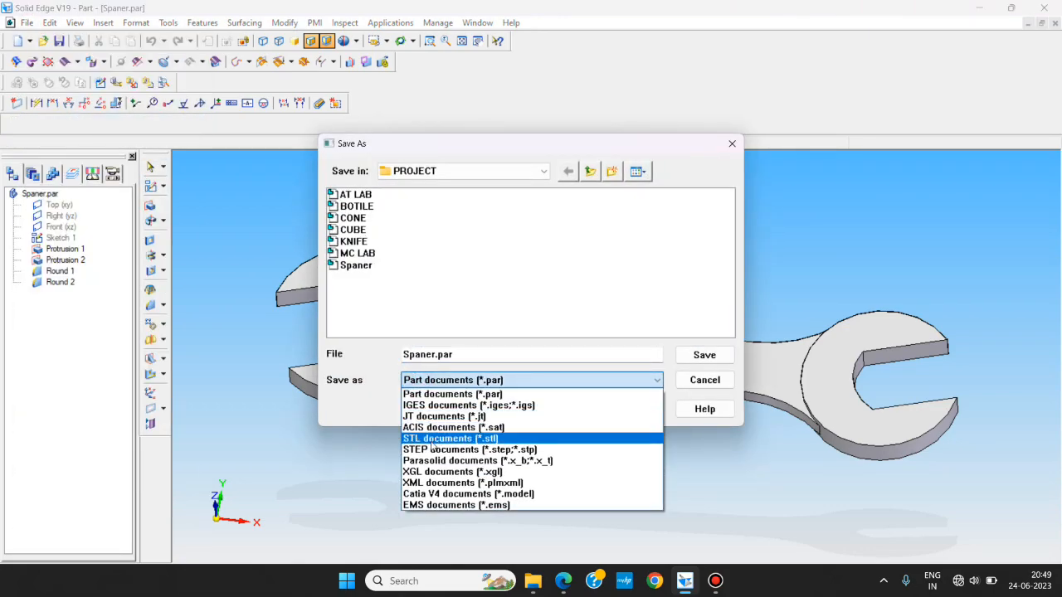
# - Set the save type to STL documents for Spaner.stl and accept the default STL export options
pyautogui.click(451, 438)
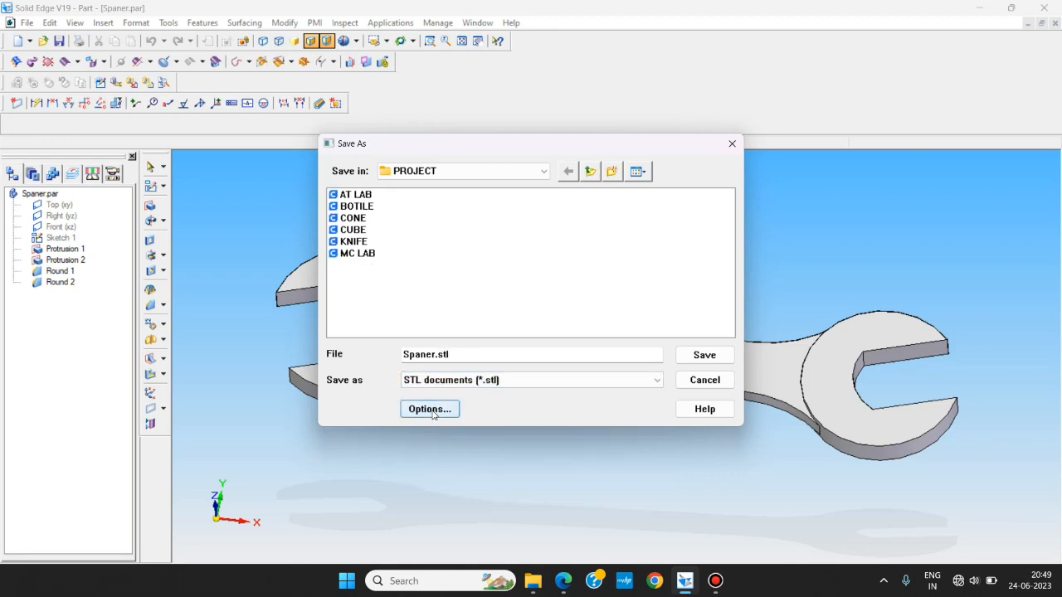
pyautogui.click(429, 409)
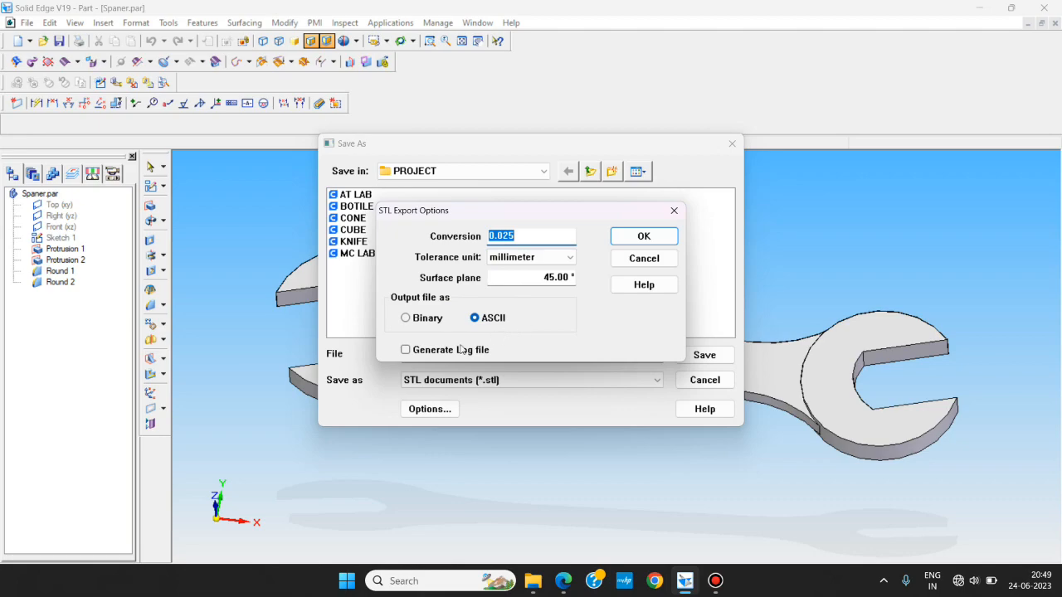
pyautogui.click(643, 235)
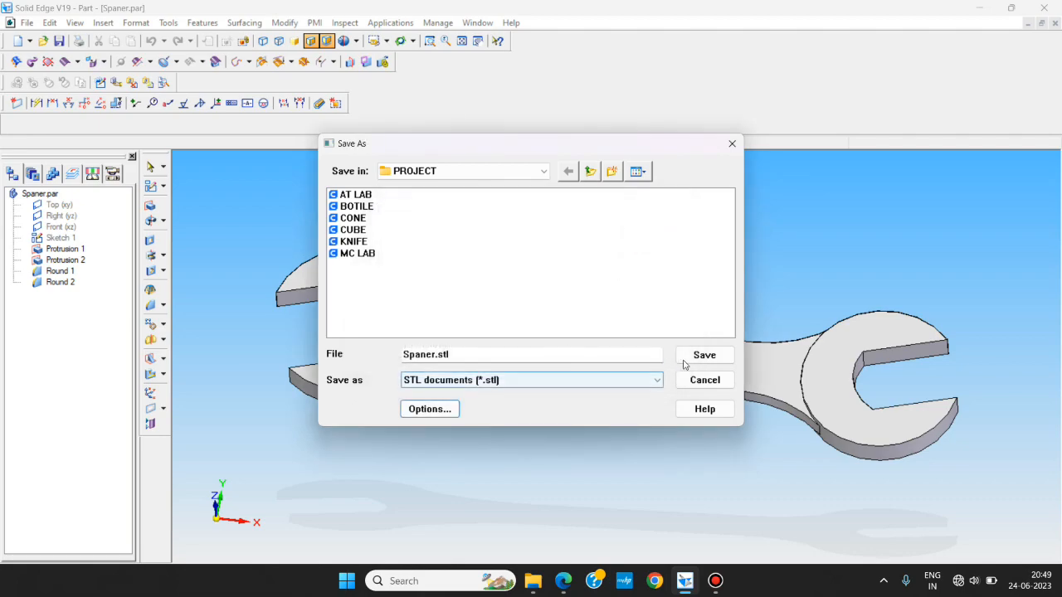